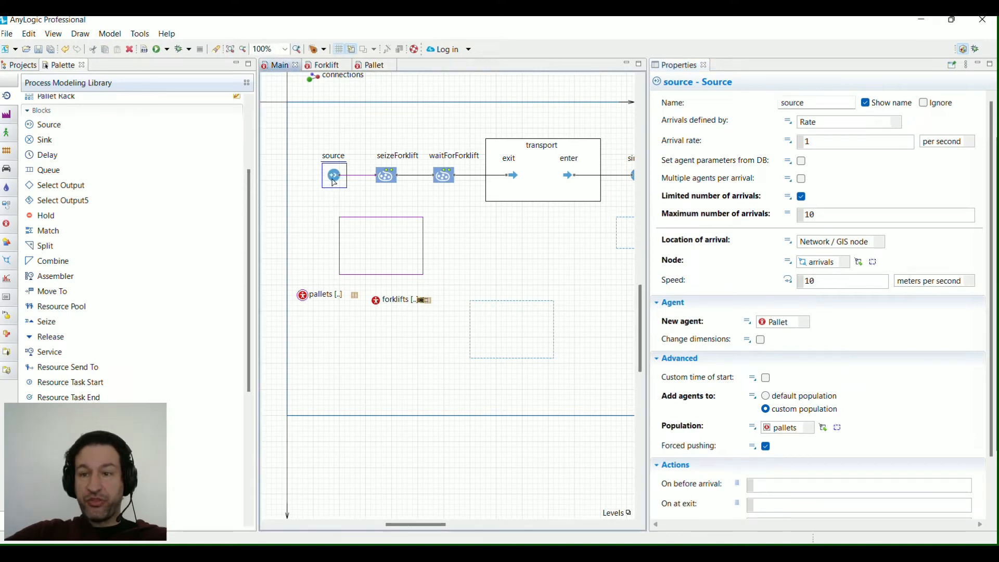
mouse_move(691, 317)
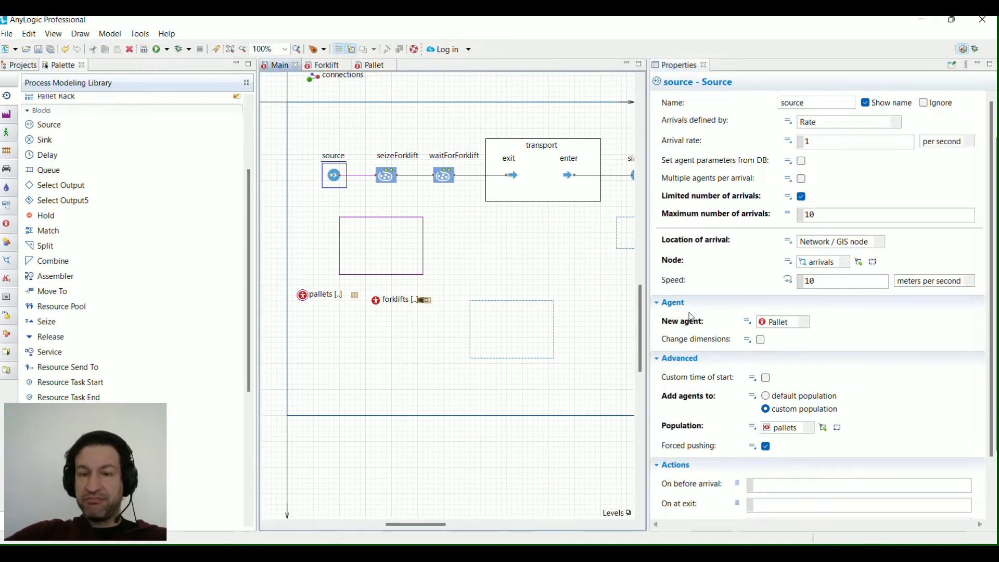
mouse_move(743, 321)
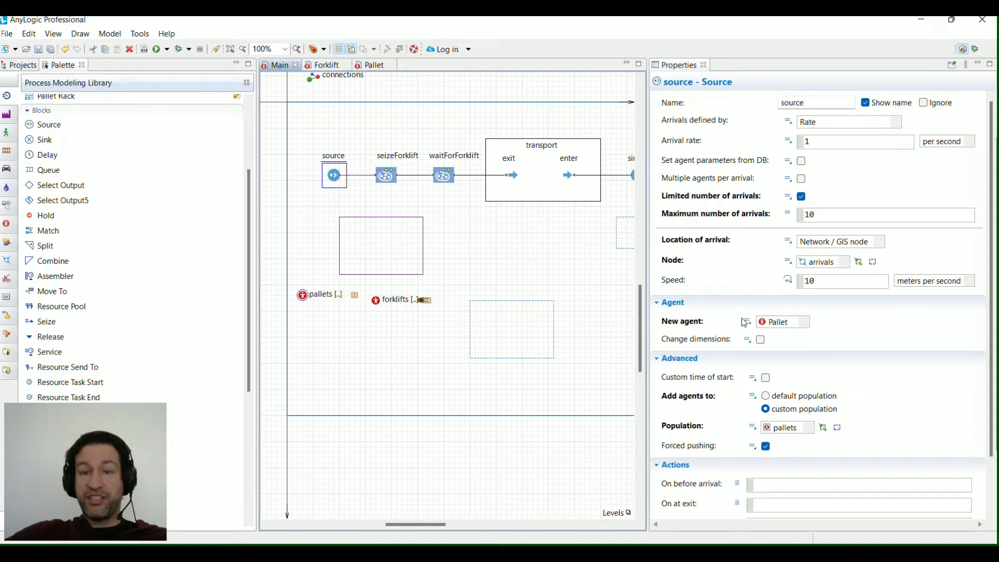
mouse_move(393, 212)
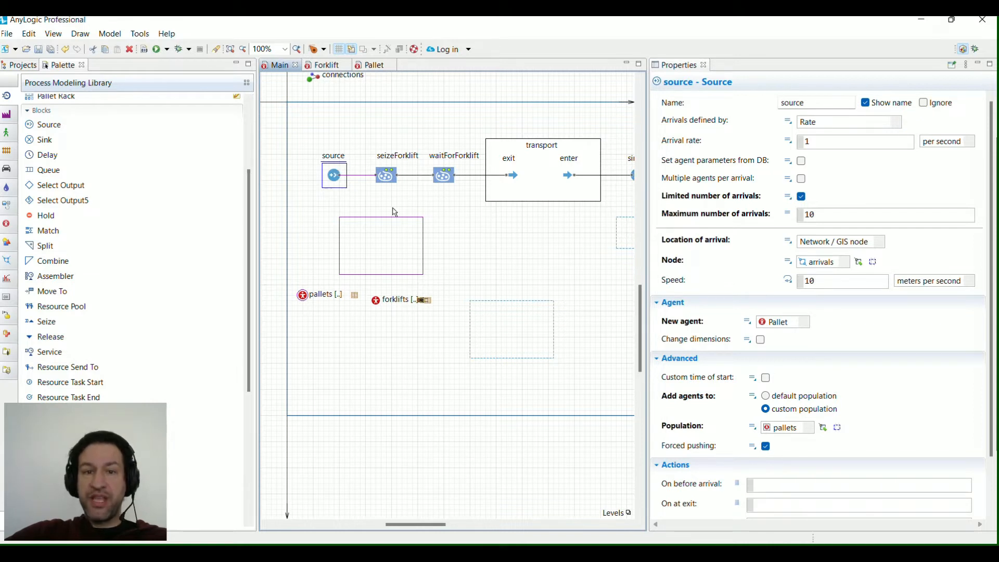
Check seizeForklift's On enter findFirst code that picks an idle forklift, then view the Forklift statechart.
left_click(385, 175)
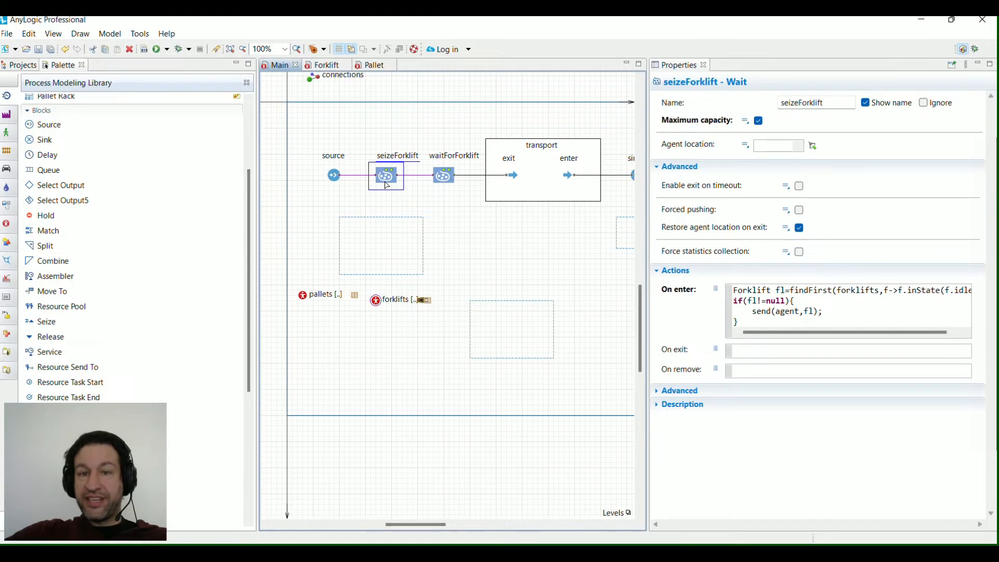
mouse_move(624, 326)
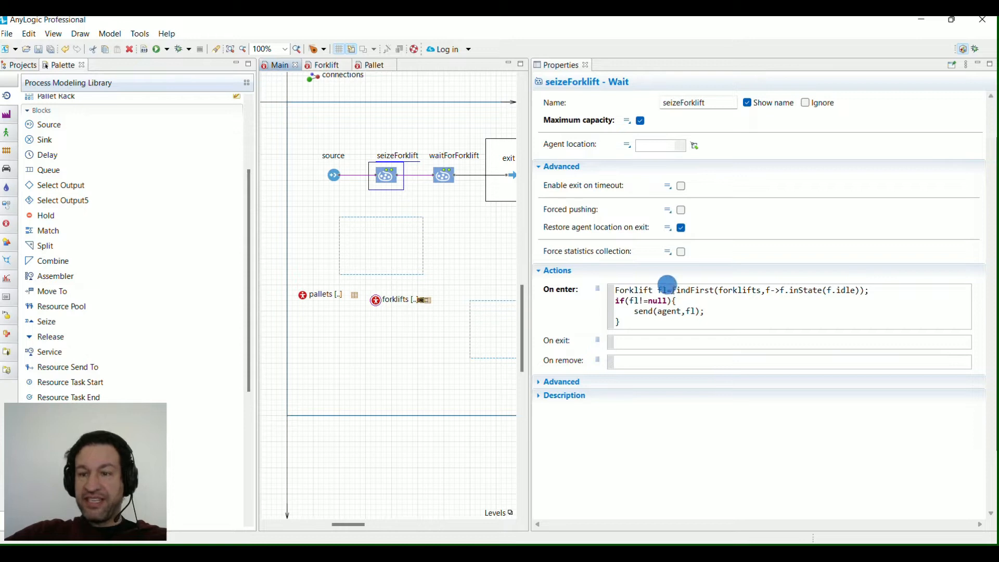
left_click_drag(674, 290, 841, 290)
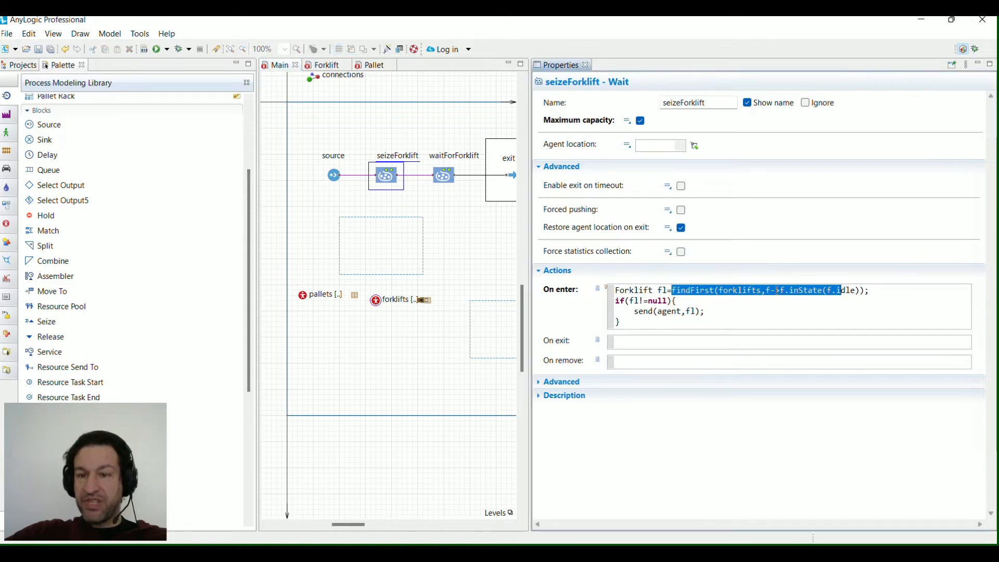
left_click(325, 64)
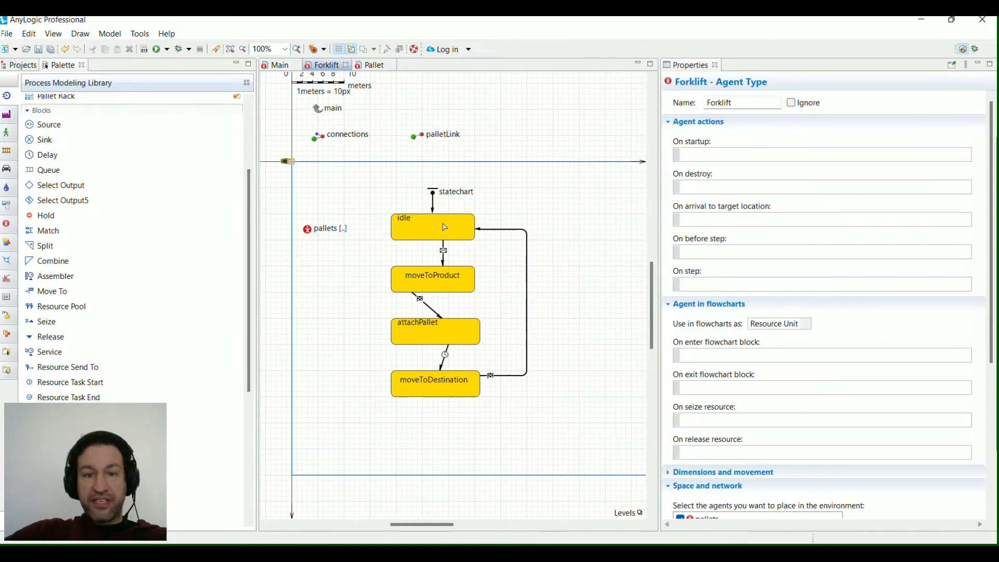
mouse_move(431, 238)
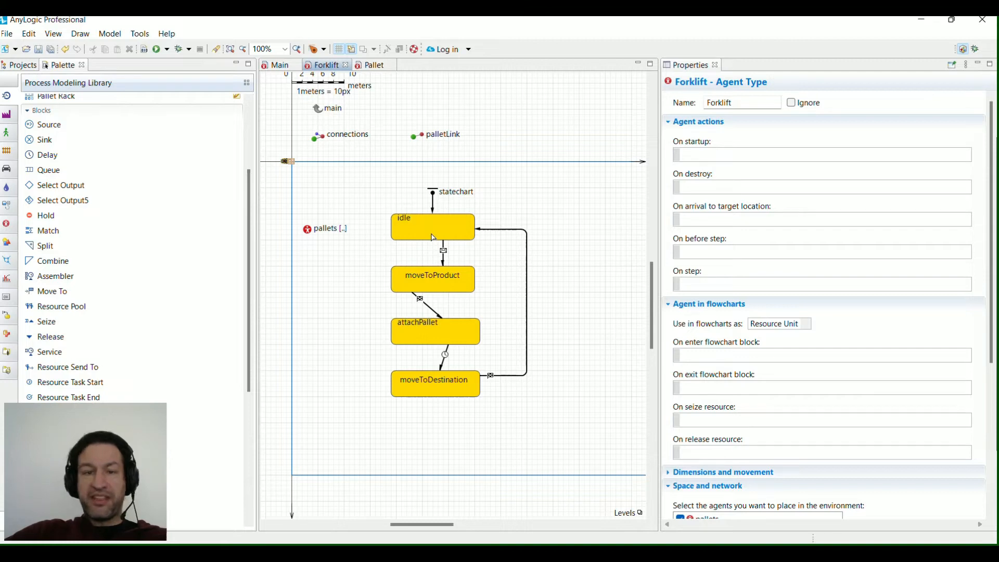
Review moveToDestination and idle state actions, then highlight send and fl in seizeForklift's code.
left_click(432, 227)
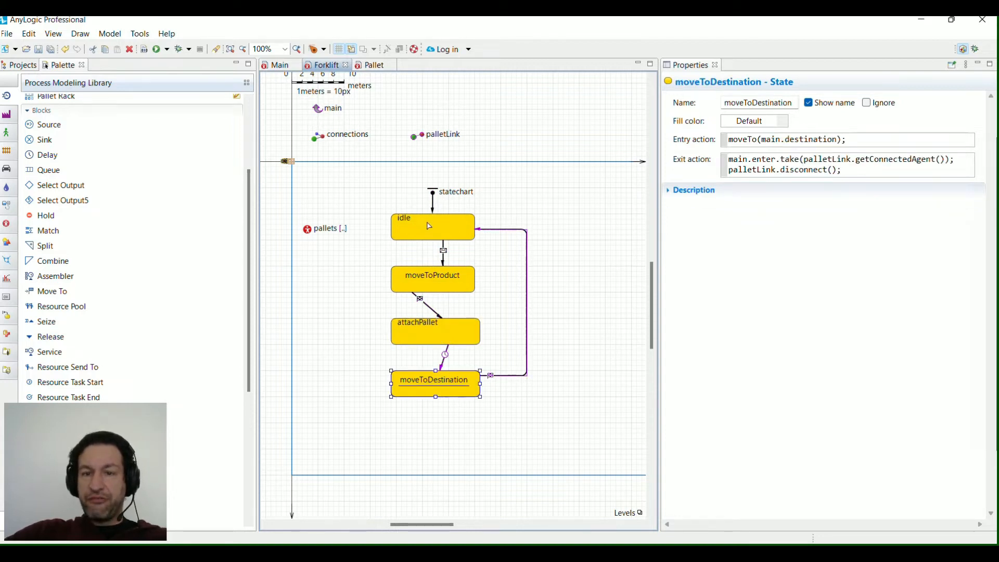
left_click(432, 227)
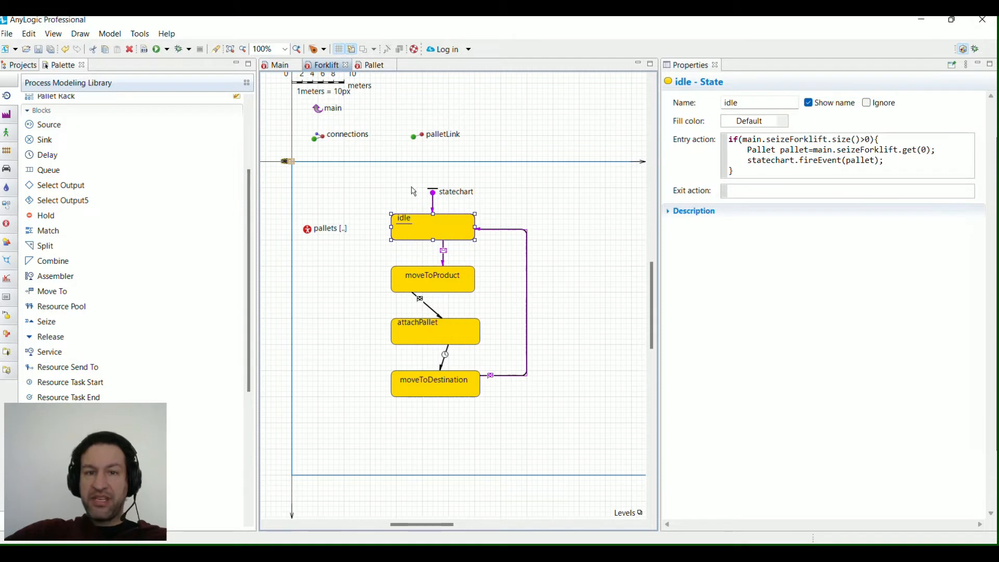
left_click(279, 65)
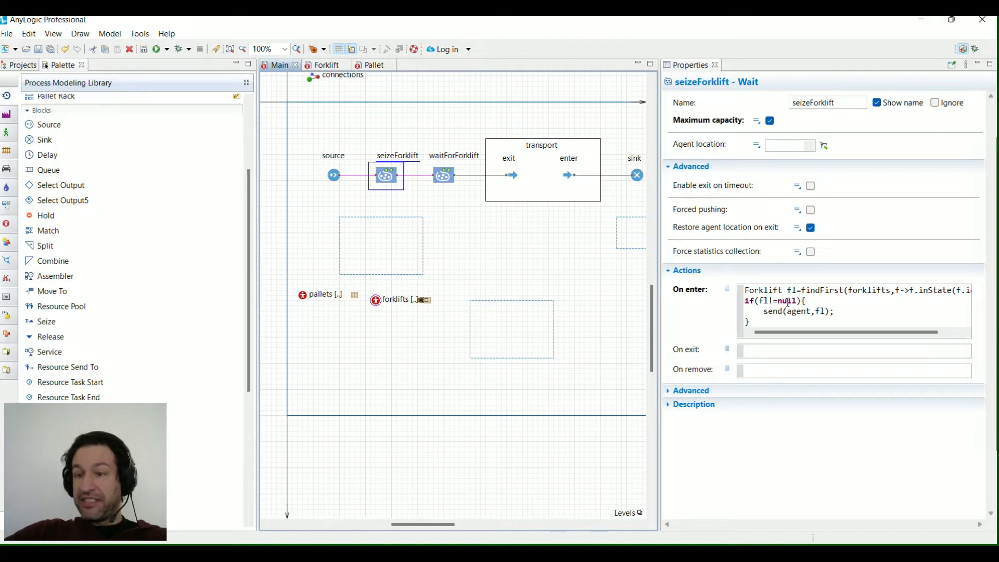
double_click(773, 311)
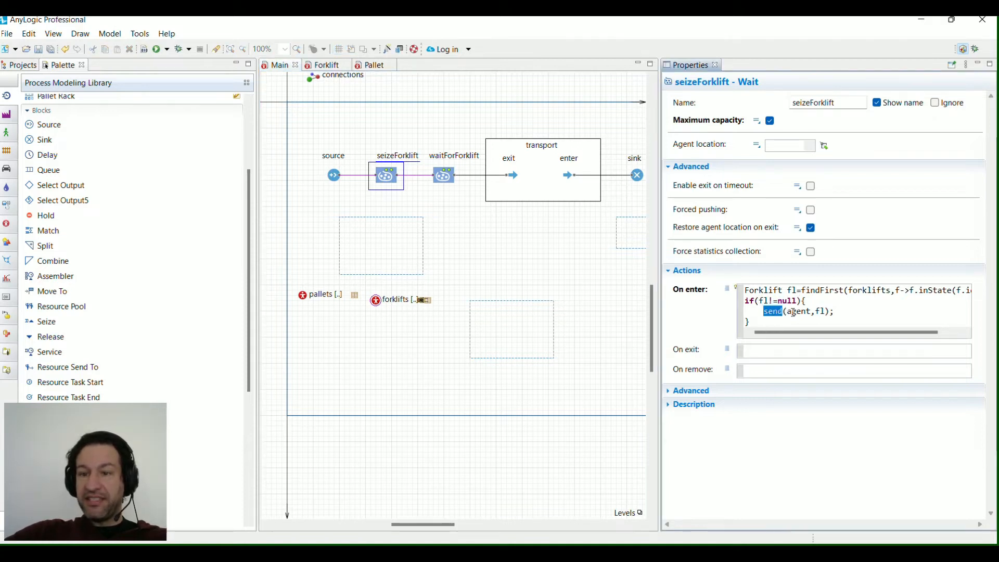
double_click(798, 311)
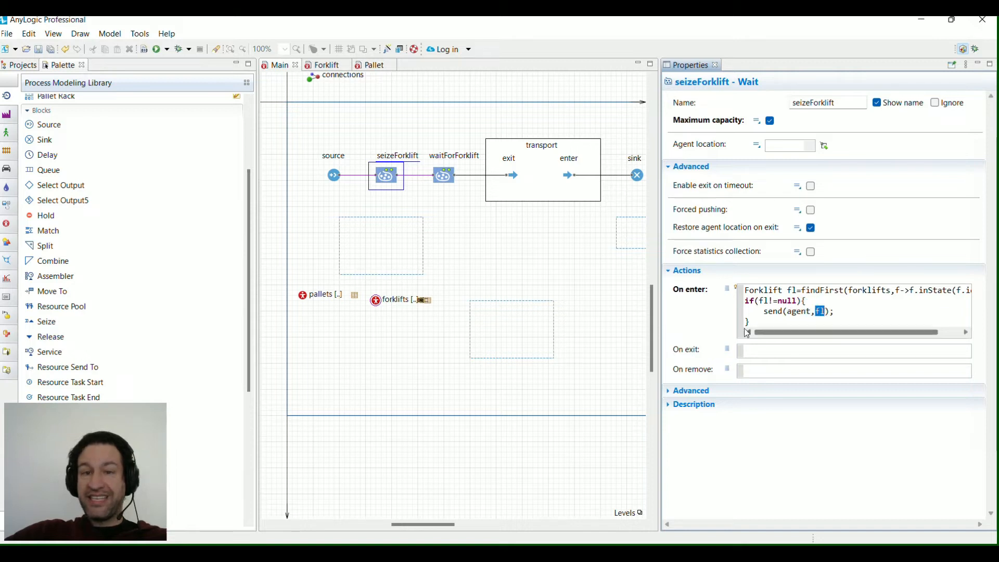
Read the idle-to-moveToProduct transition action, highlighting the Pallet message type and pallet link line.
left_click(325, 65)
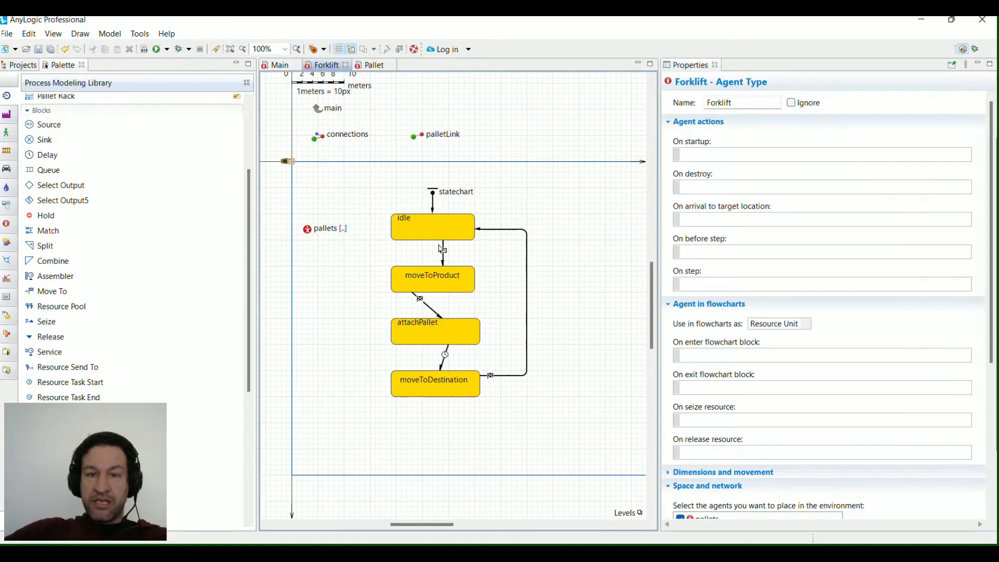
left_click(442, 250)
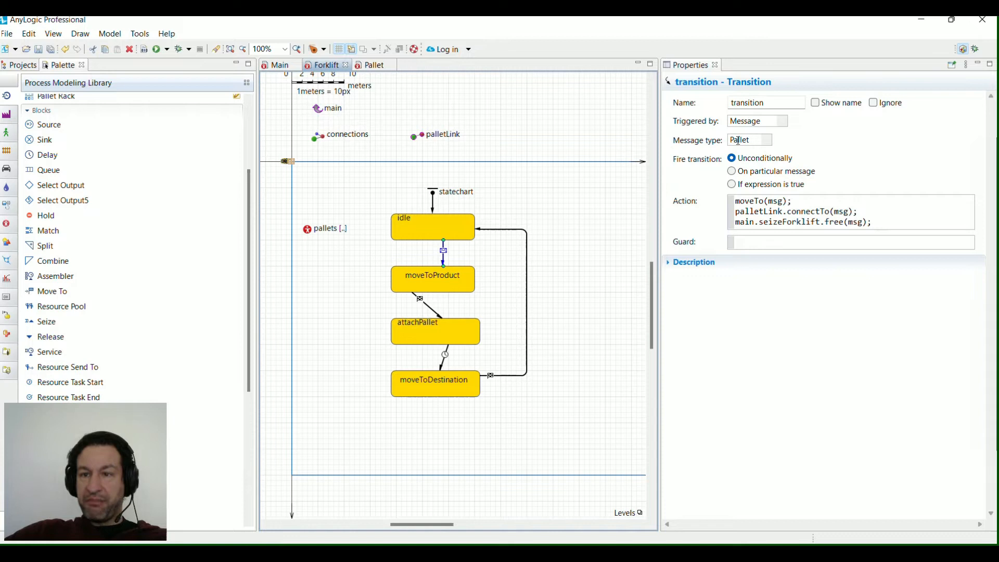
double_click(746, 201)
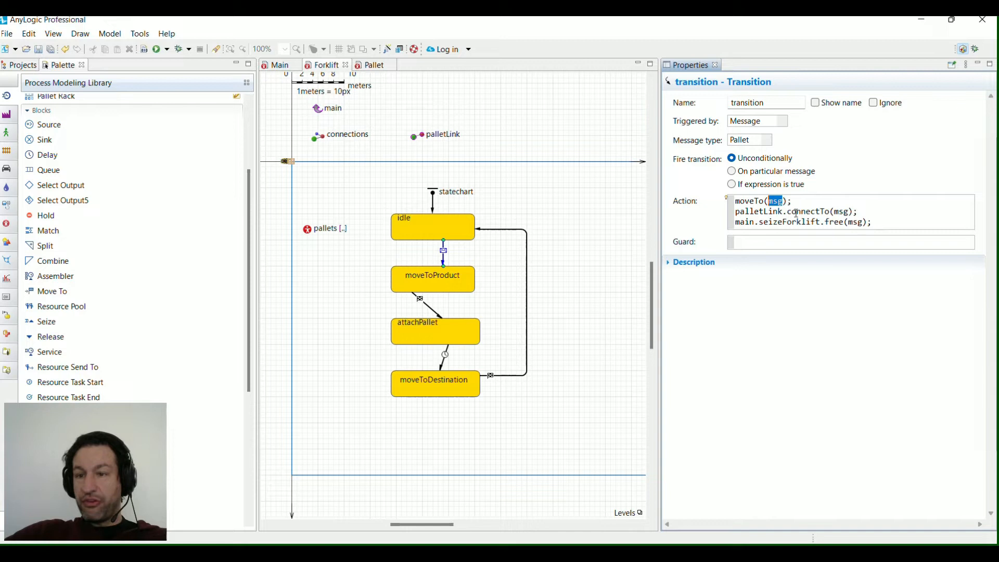
triple_click(795, 211)
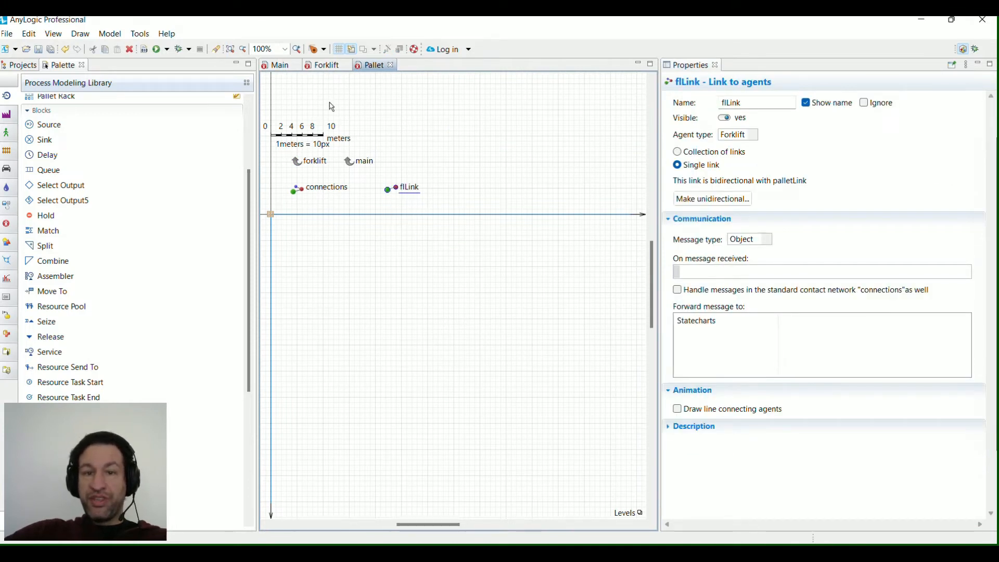
mouse_move(434, 146)
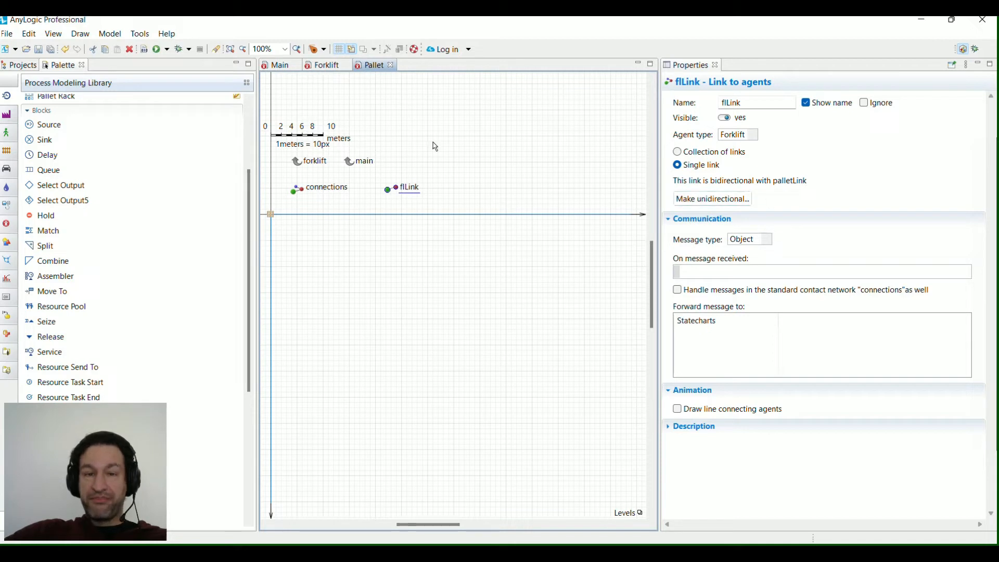
Check waitForForklift, then the Forklift transitions and attachPallet's waitForForklift release call.
left_click(278, 65)
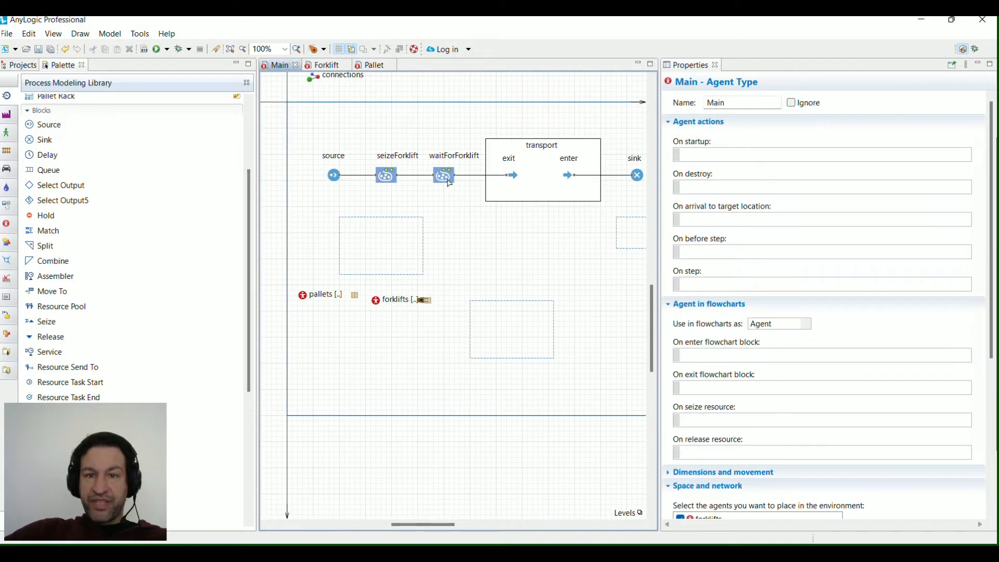
left_click(443, 175)
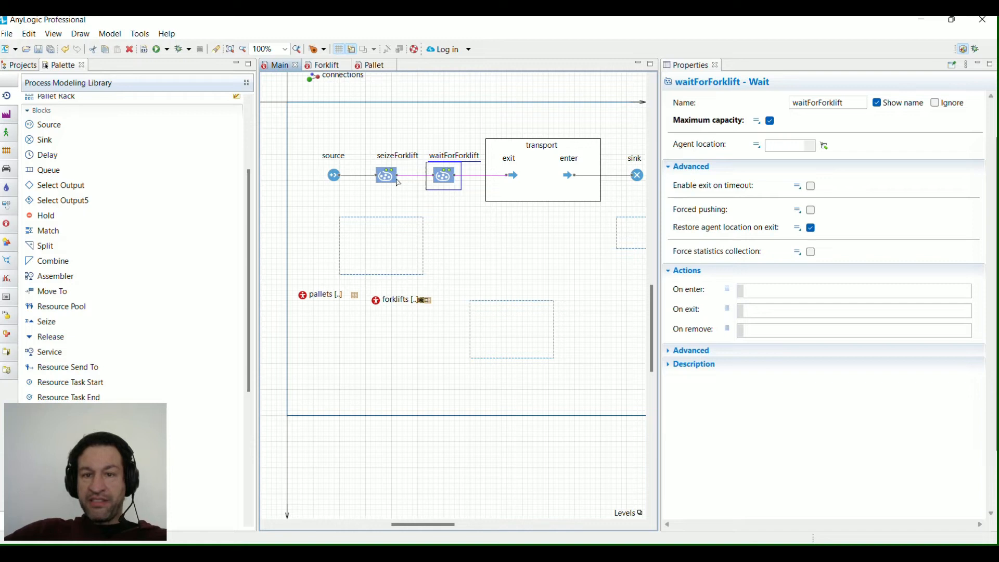
mouse_move(408, 156)
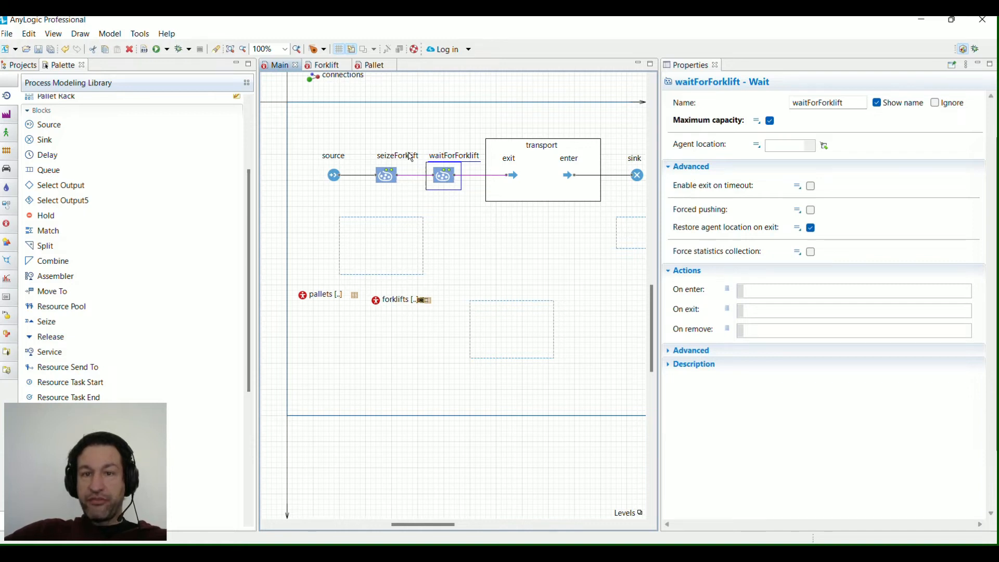
left_click(325, 64)
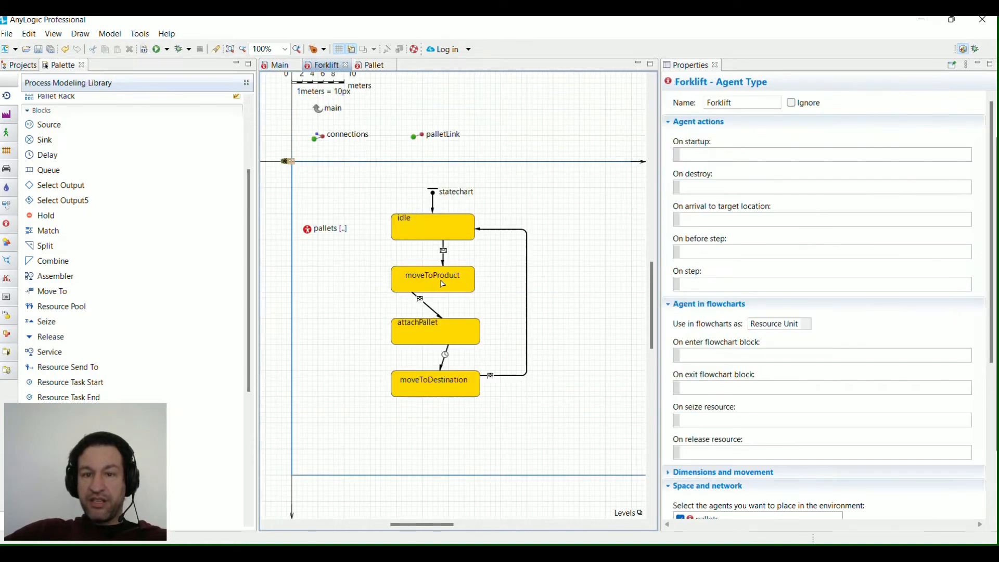
left_click(443, 251)
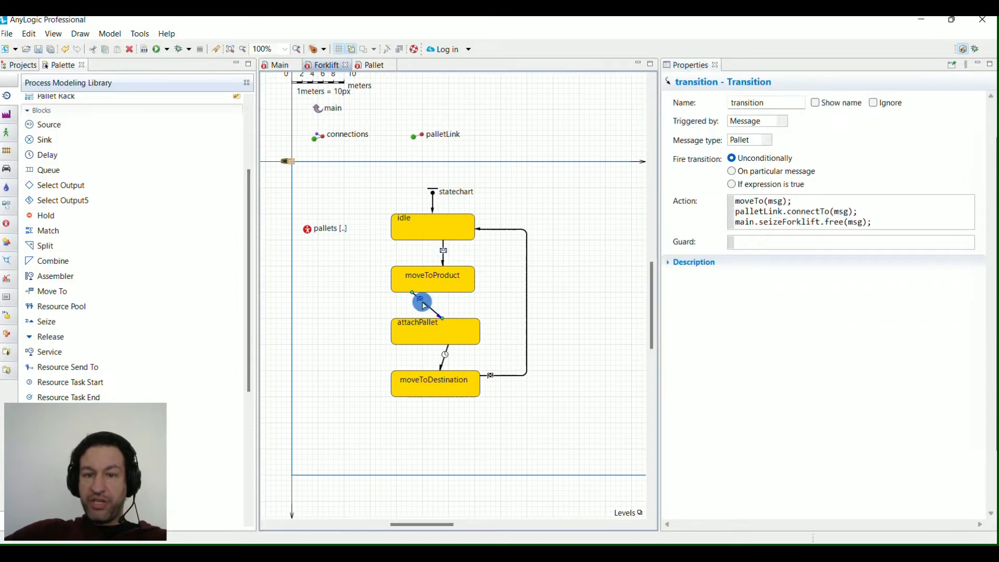
left_click(435, 331)
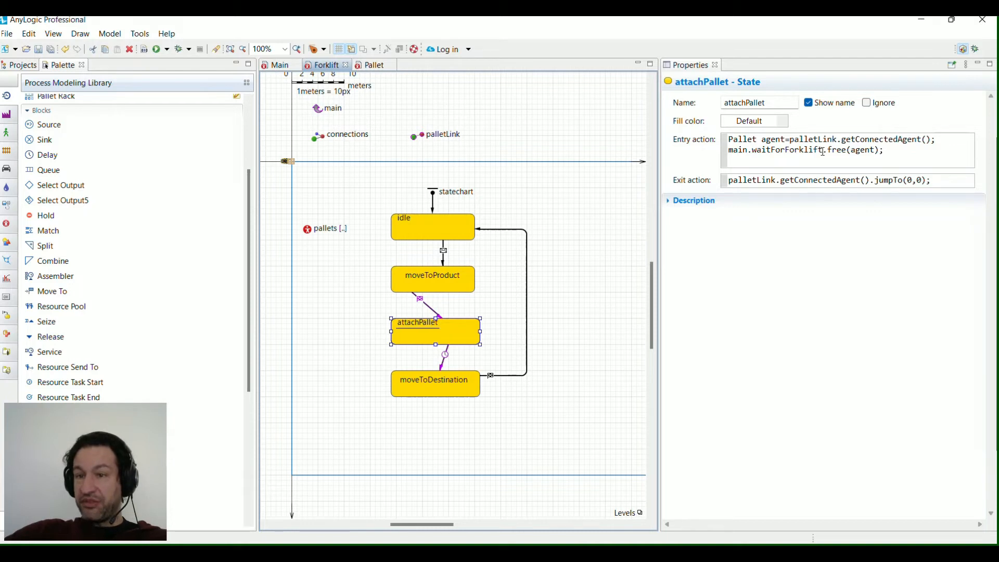
double_click(787, 150)
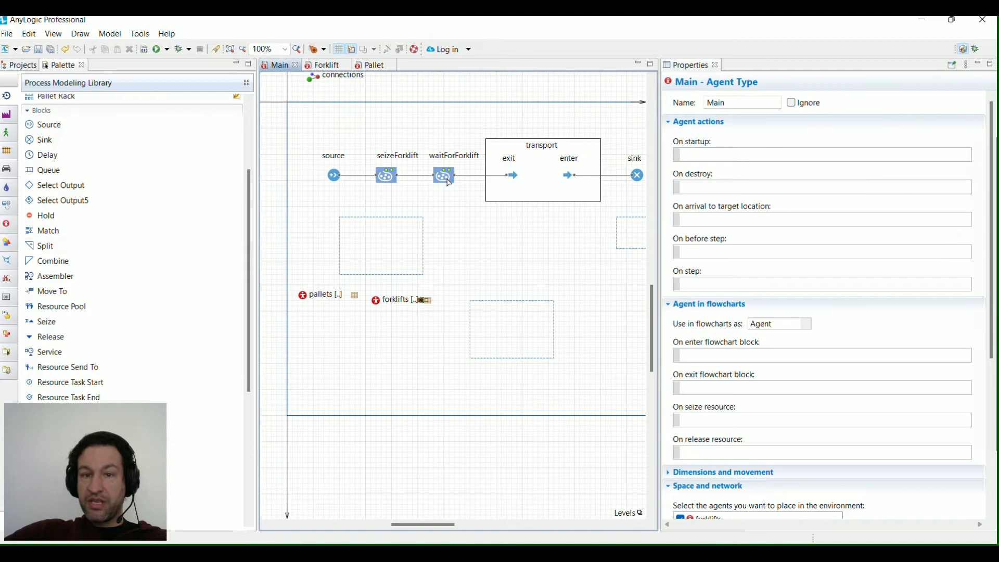
Inspect waitForForklift and the transport exit block's goToPopulation call in On exit.
left_click(442, 175)
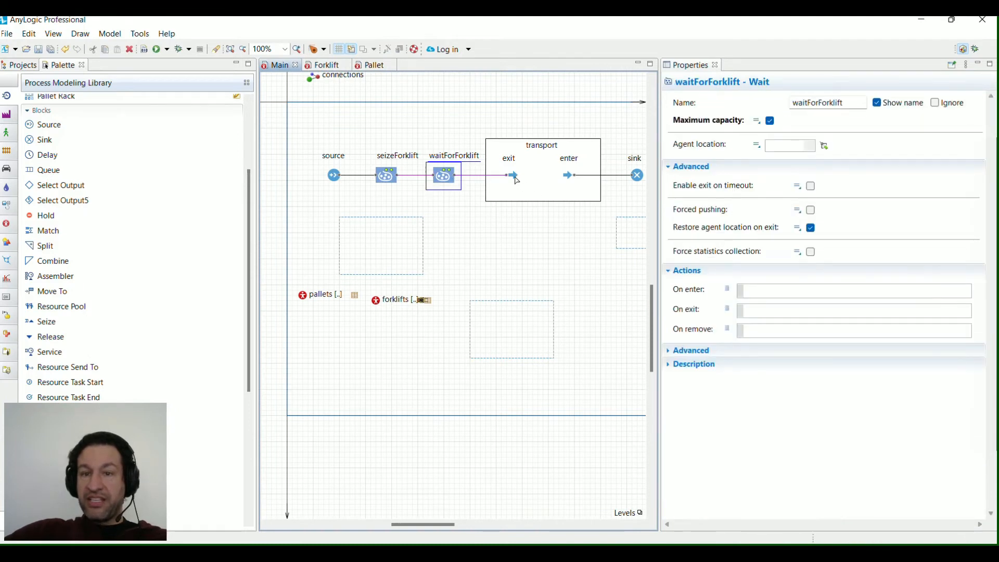
left_click(510, 175)
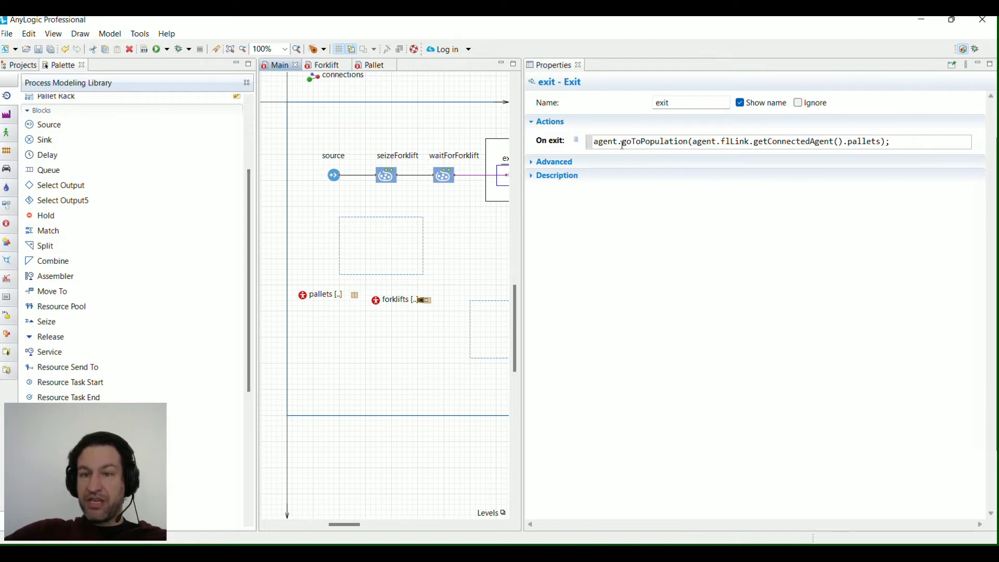
double_click(647, 142)
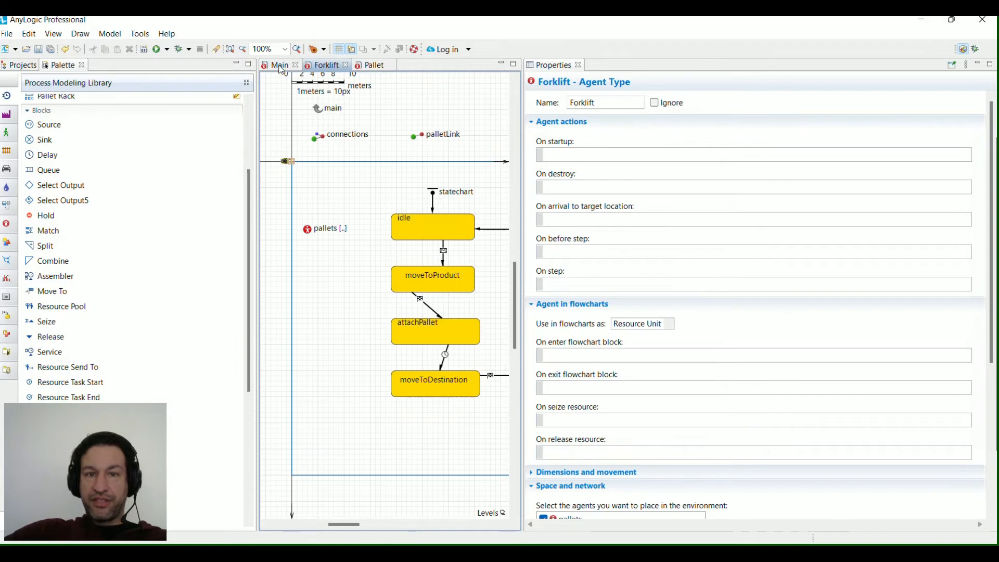
Check the source block's custom pallets population setting, then reopen the exit block's On exit code.
left_click(278, 65)
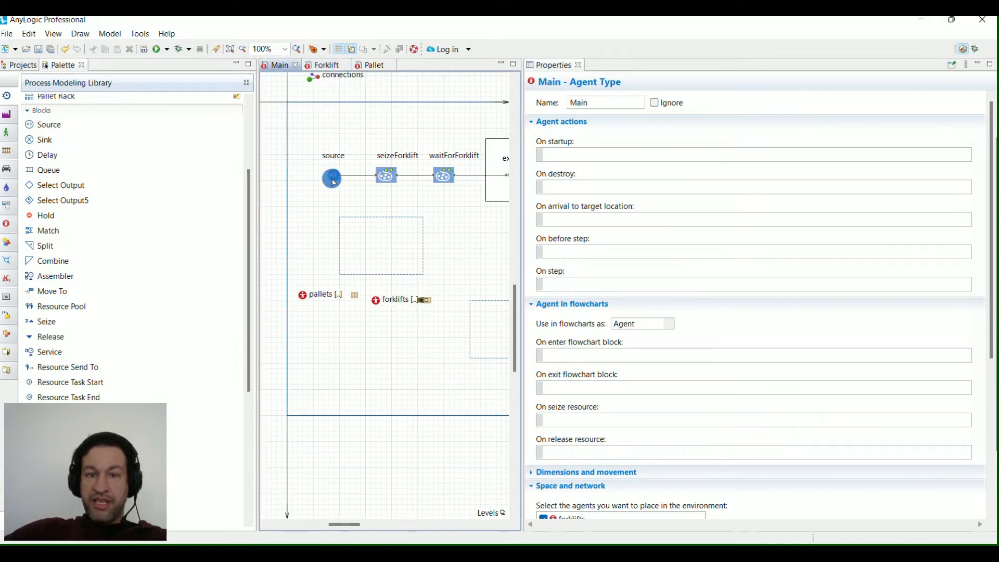
left_click(331, 176)
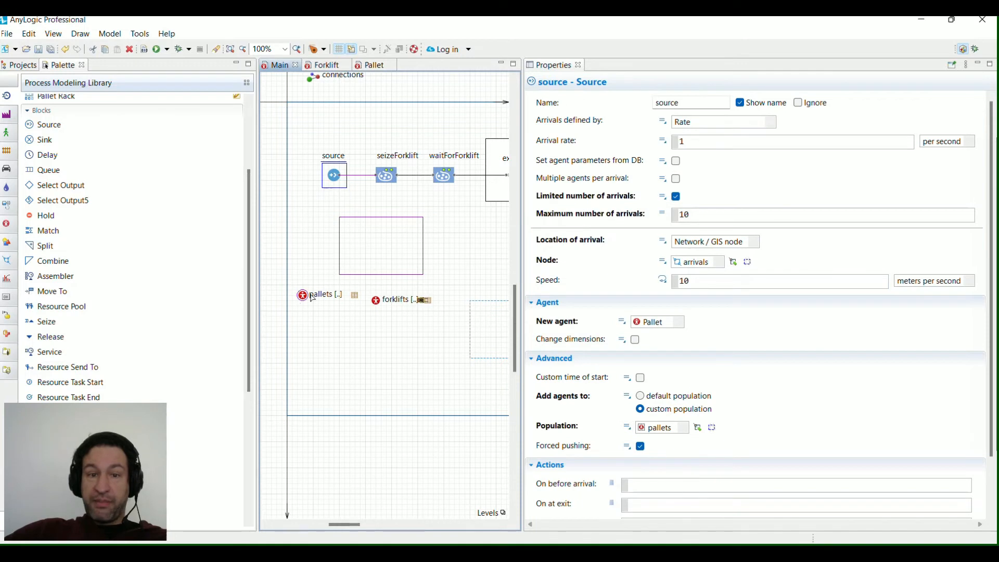
scroll("down", 3)
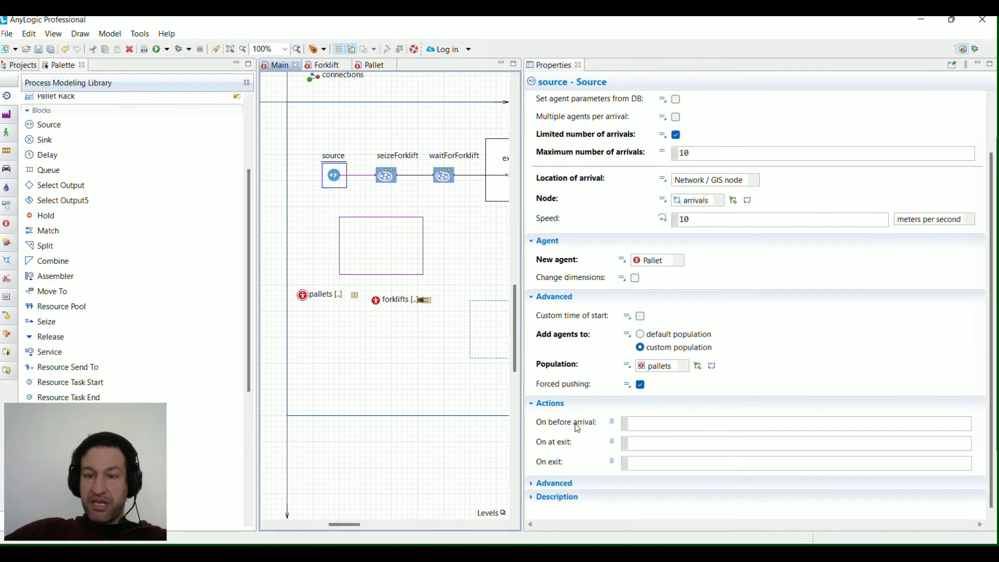
mouse_move(443, 355)
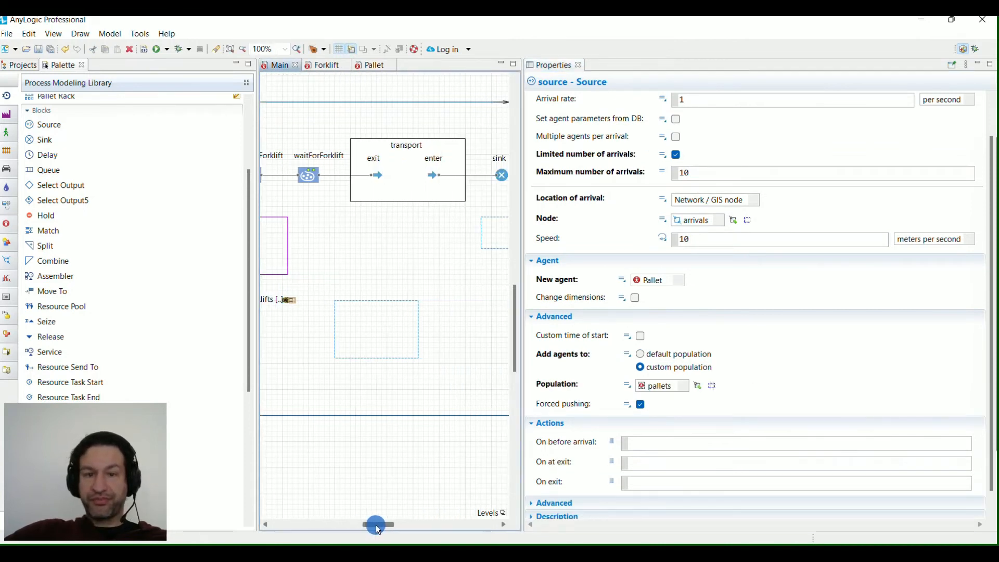
left_click(384, 176)
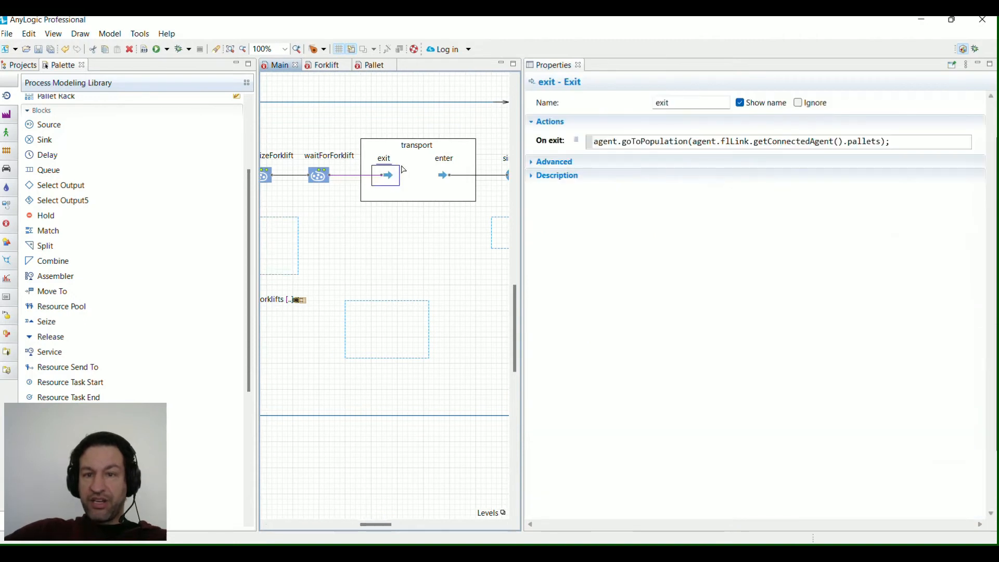
mouse_move(389, 492)
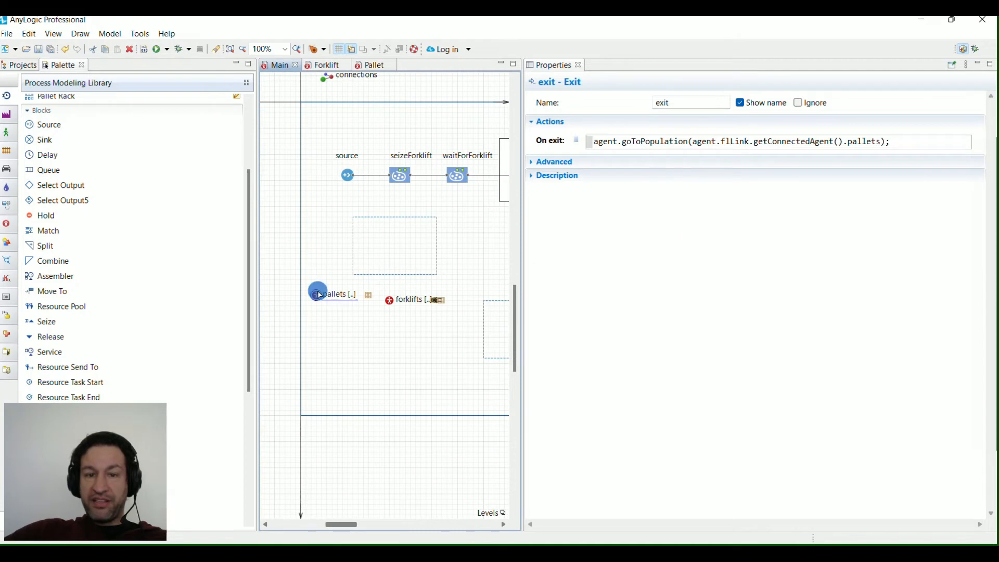
Review the pallets population, attachPallet's jumpTo(0,0) exit action, and moveToDestination's actions.
left_click(317, 294)
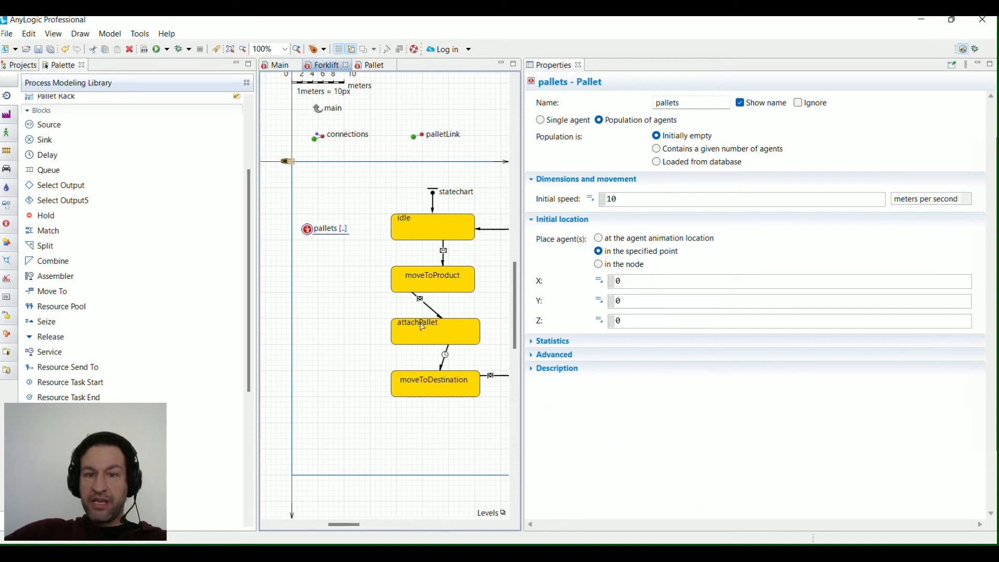
left_click(435, 330)
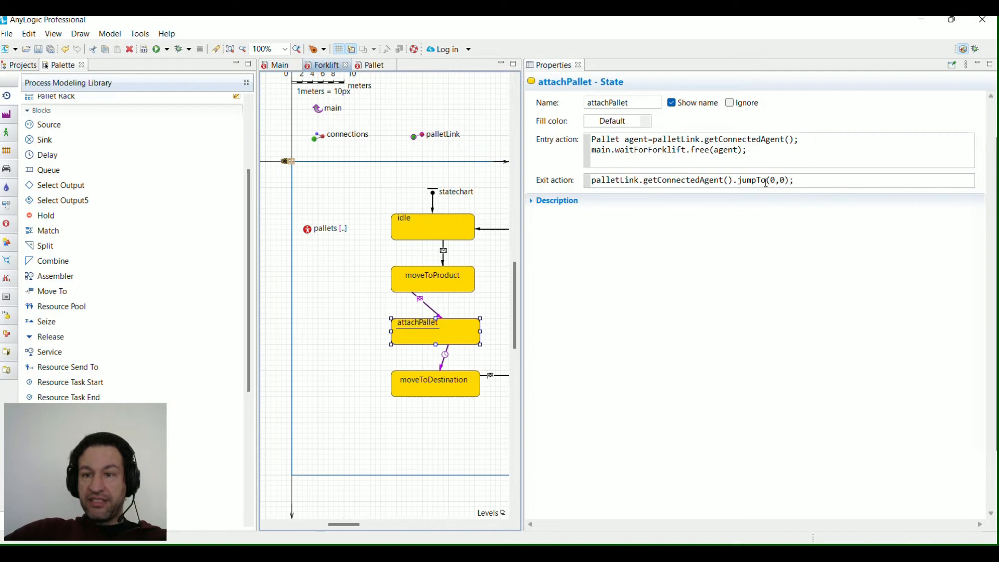
double_click(751, 180)
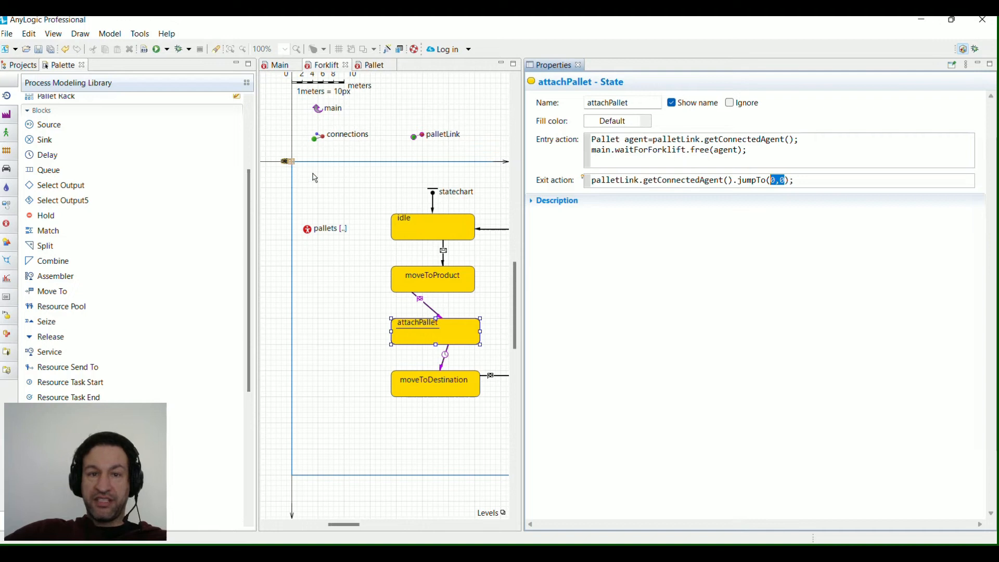
mouse_move(311, 175)
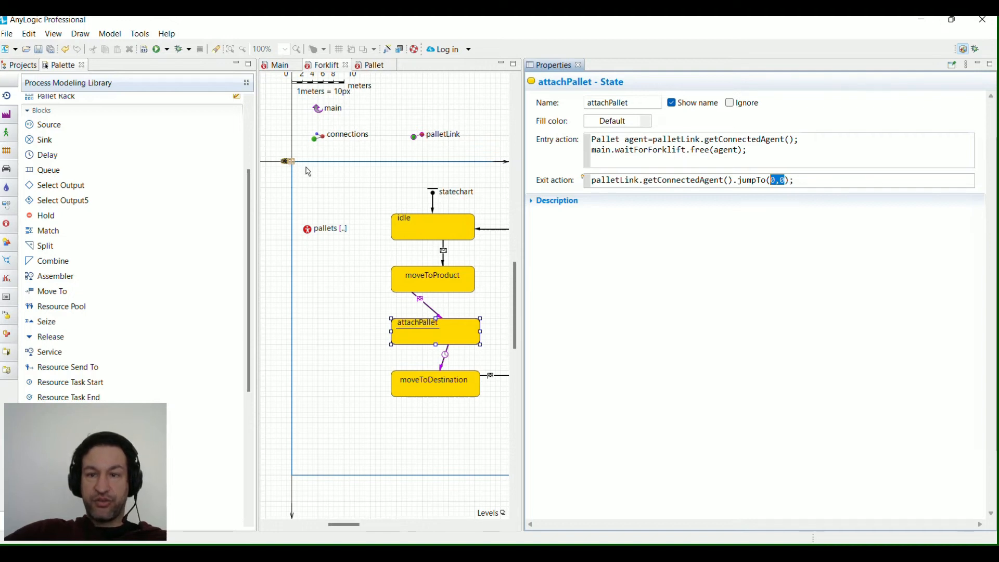
mouse_move(635, 241)
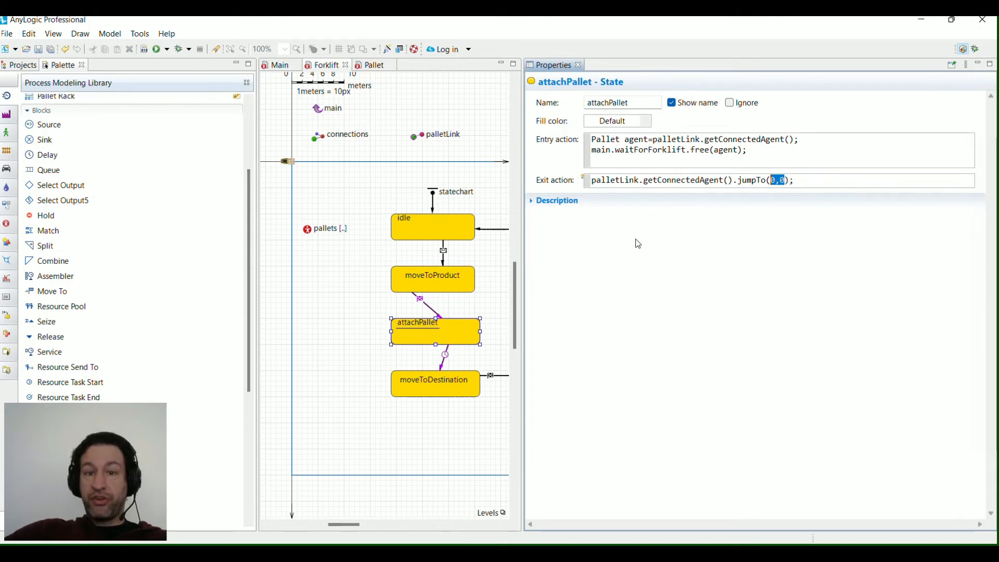
left_click(434, 380)
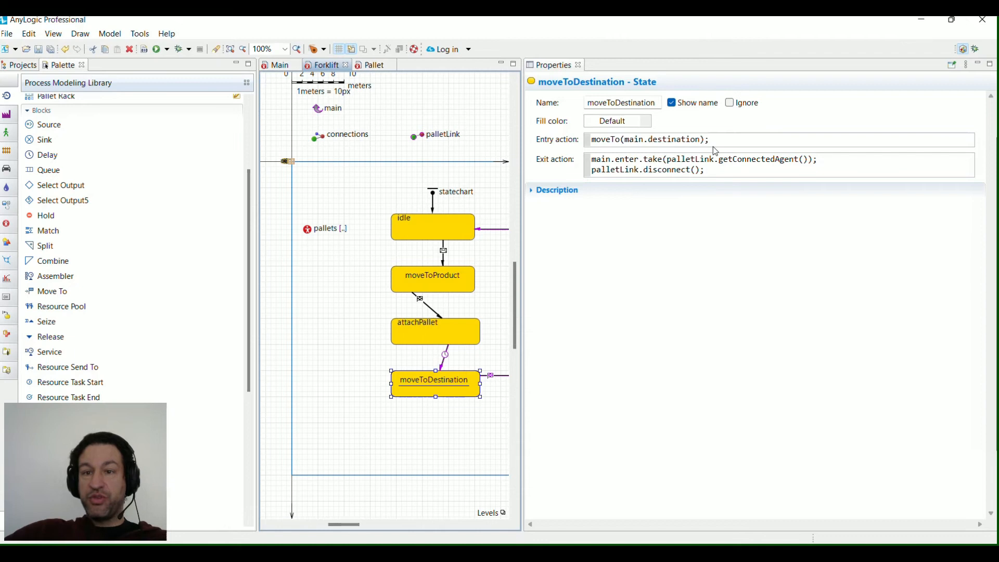
triple_click(649, 139)
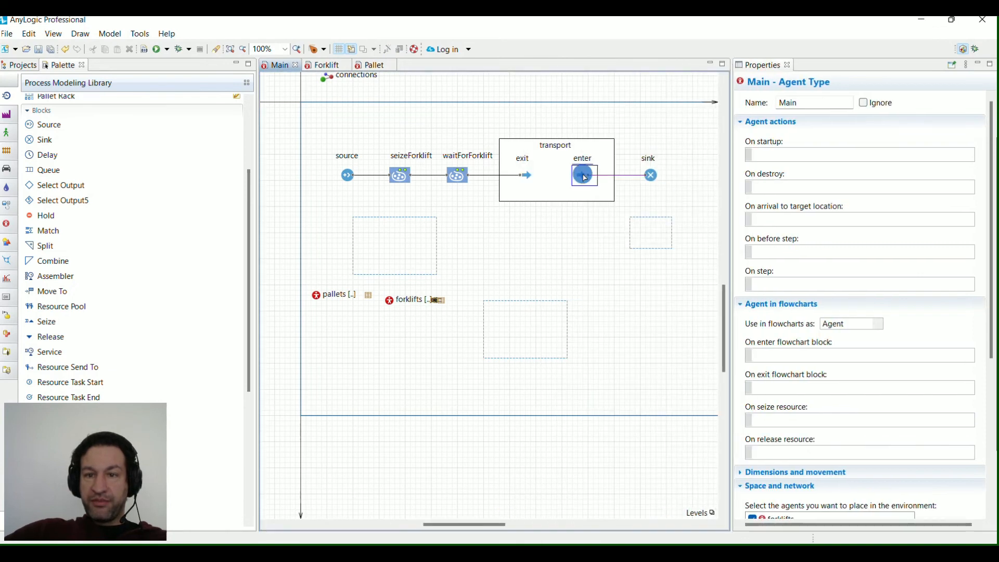
left_click(583, 176)
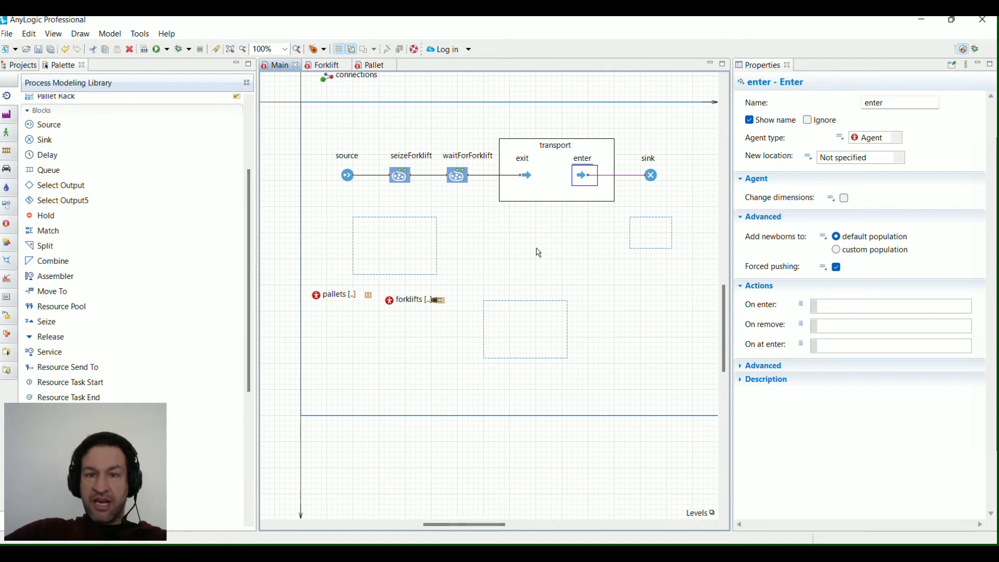
mouse_move(612, 163)
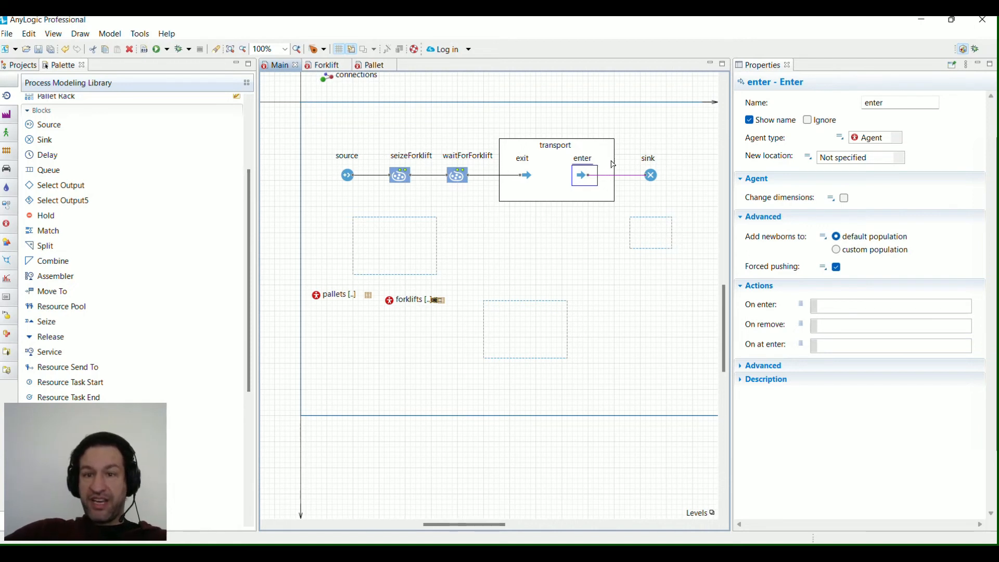
mouse_move(574, 221)
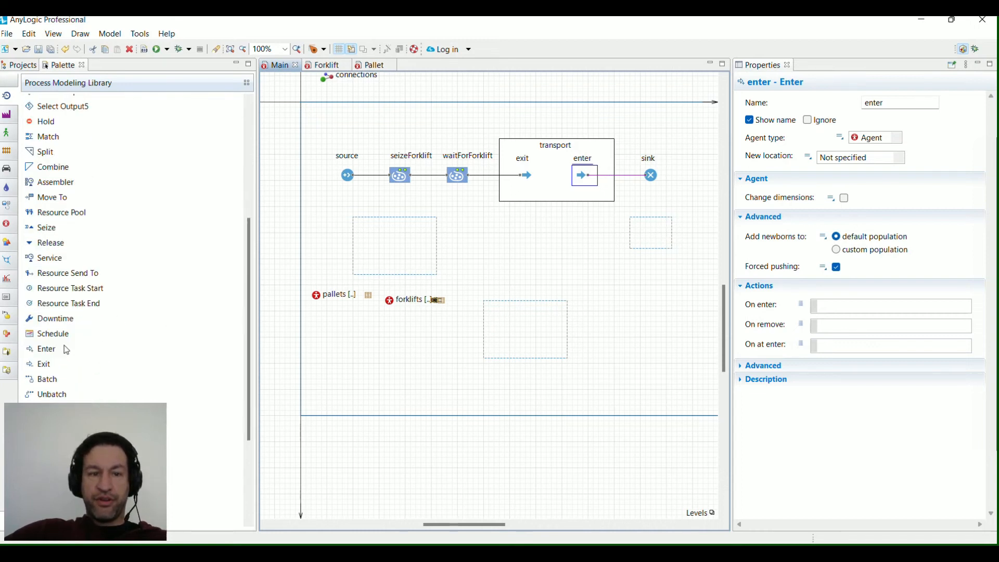
scroll("down", 3)
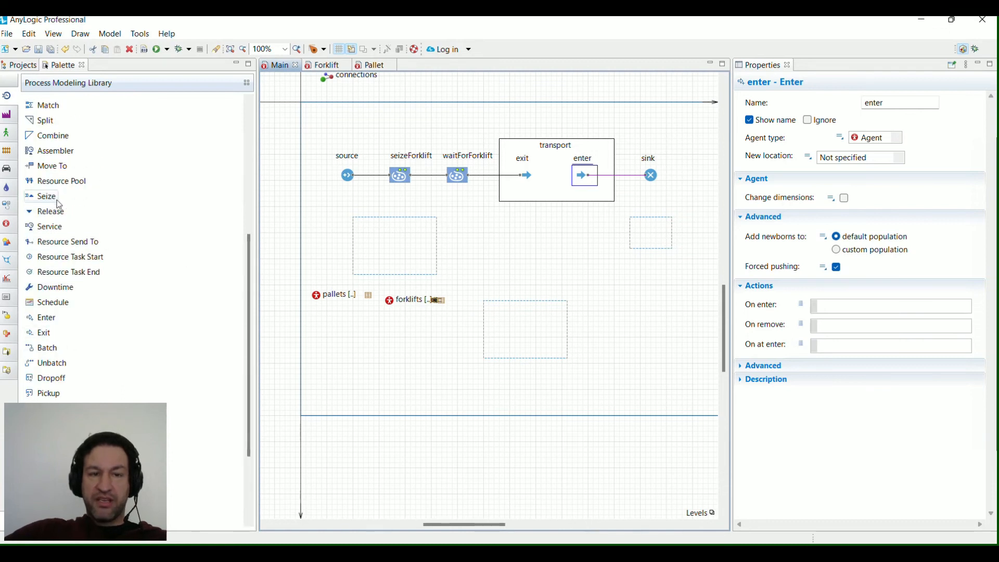
mouse_move(46, 197)
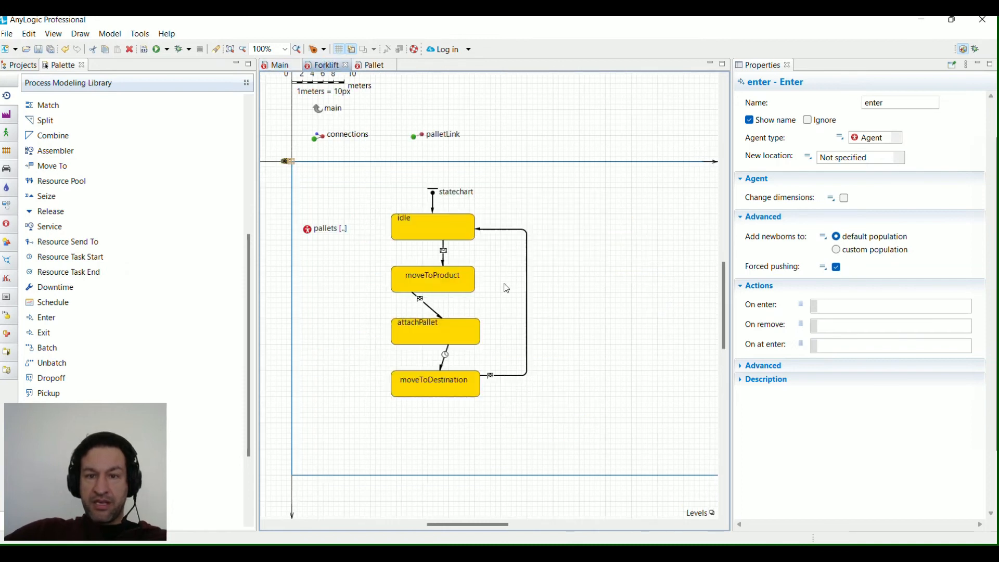
left_click(436, 380)
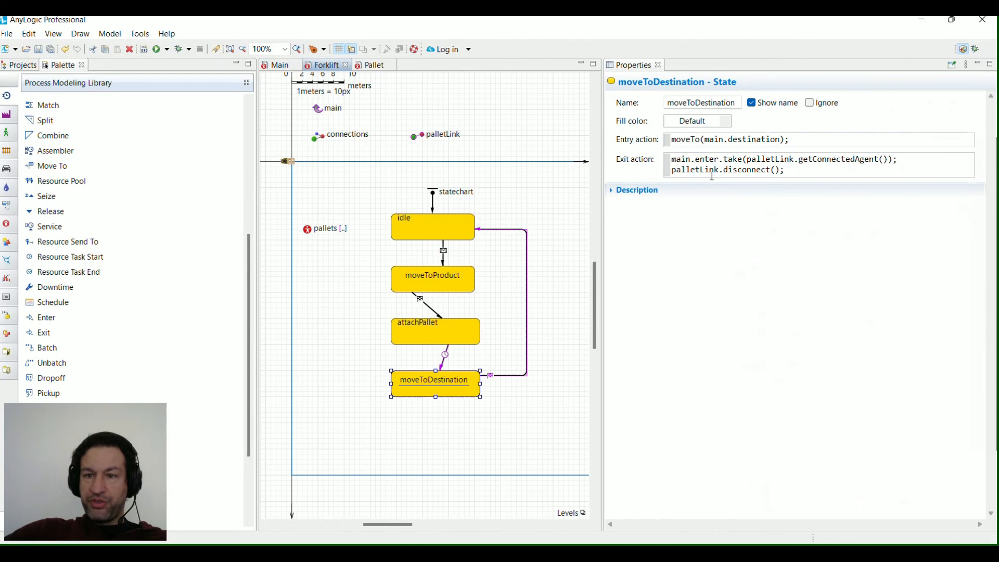
Add palletLink.getConnectedAgent().goToPopulation(main.pallets); to moveToDestination's exit action.
double_click(751, 170)
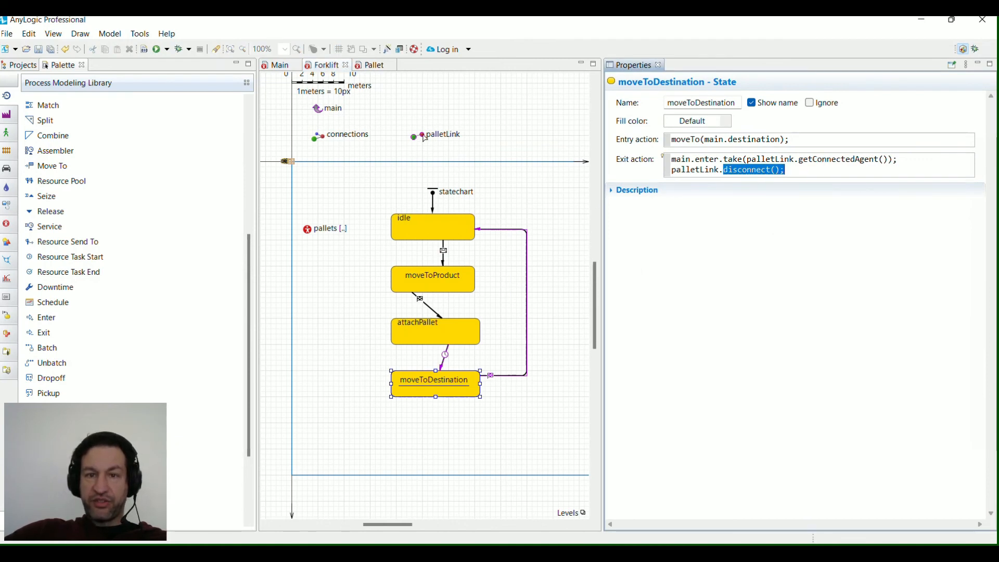
mouse_move(508, 231)
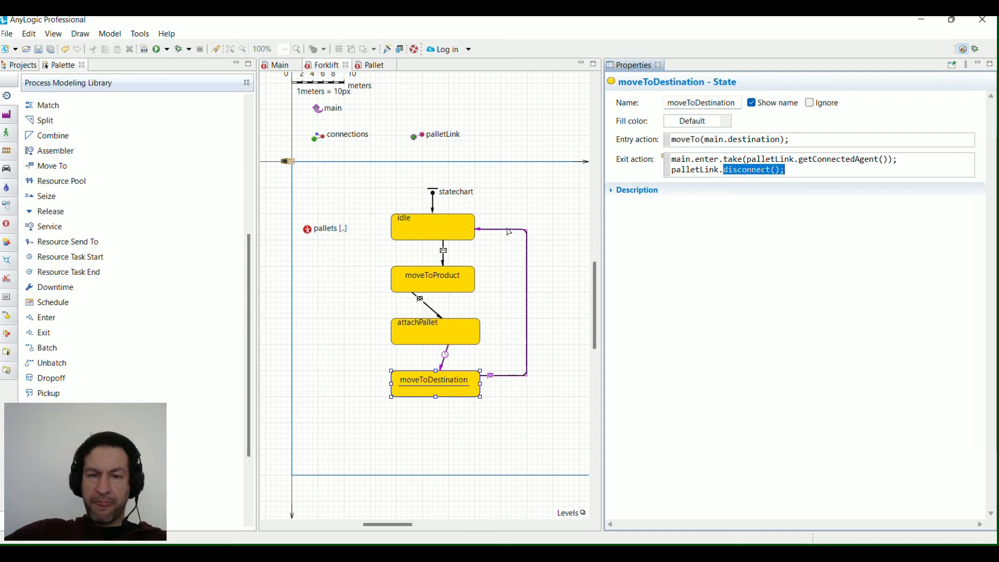
left_click(816, 170)
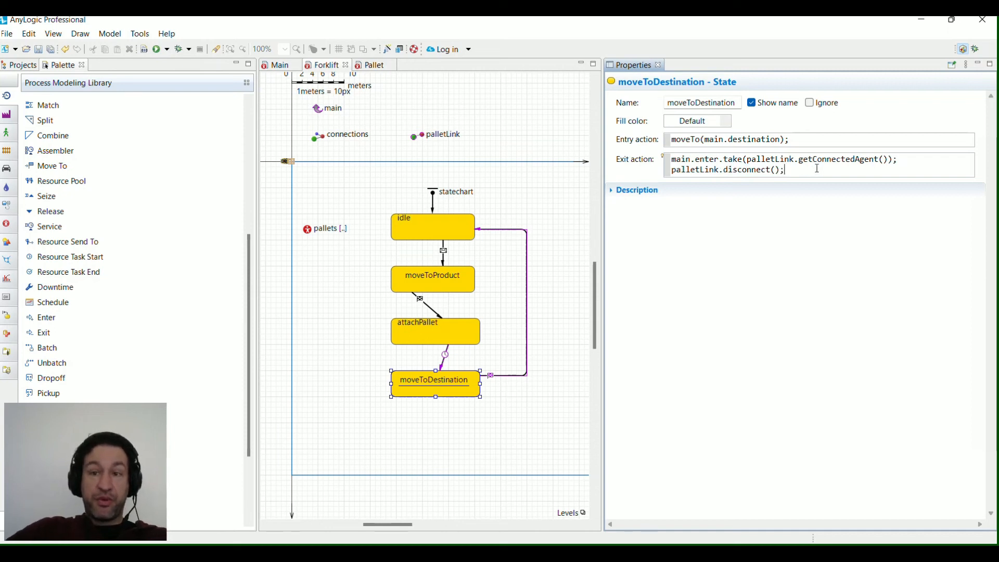
mouse_move(367, 256)
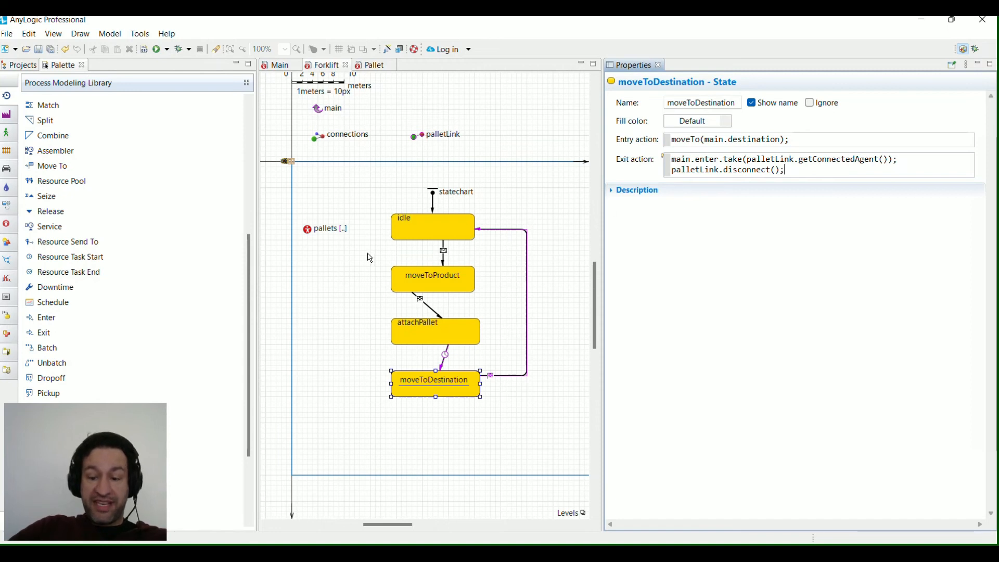
type("main.")
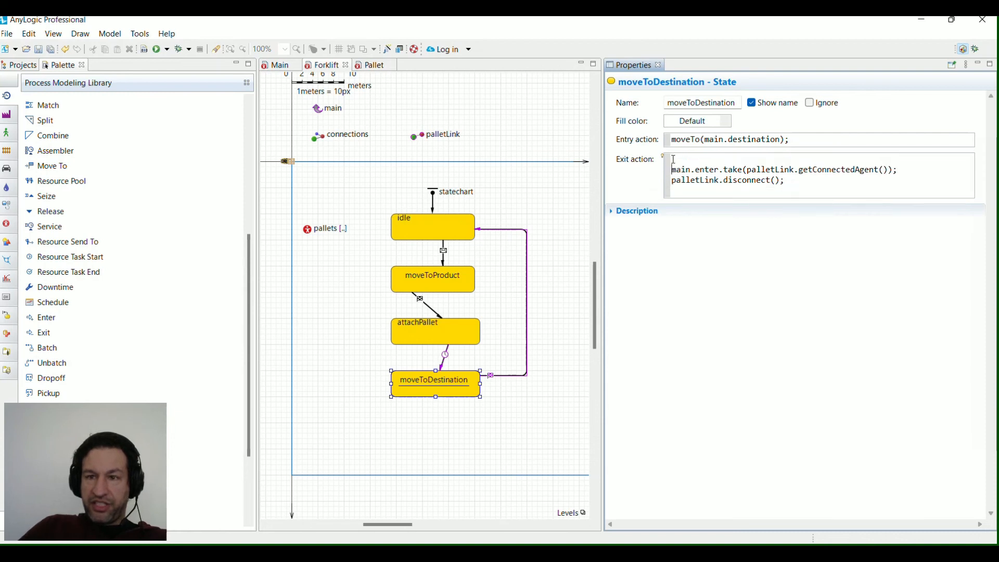
type("palletLink.getConnectedAgent()-")
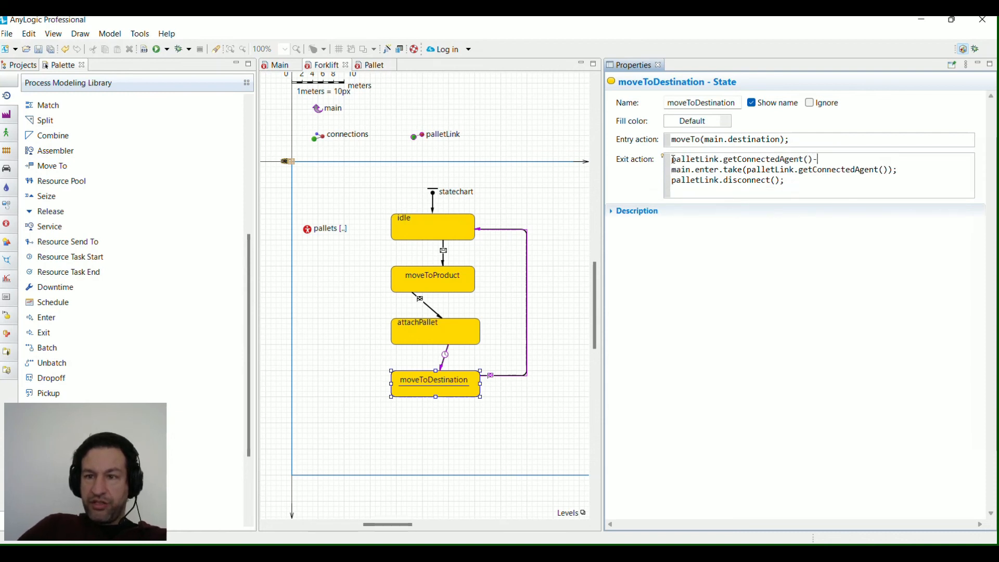
type(".gotopo")
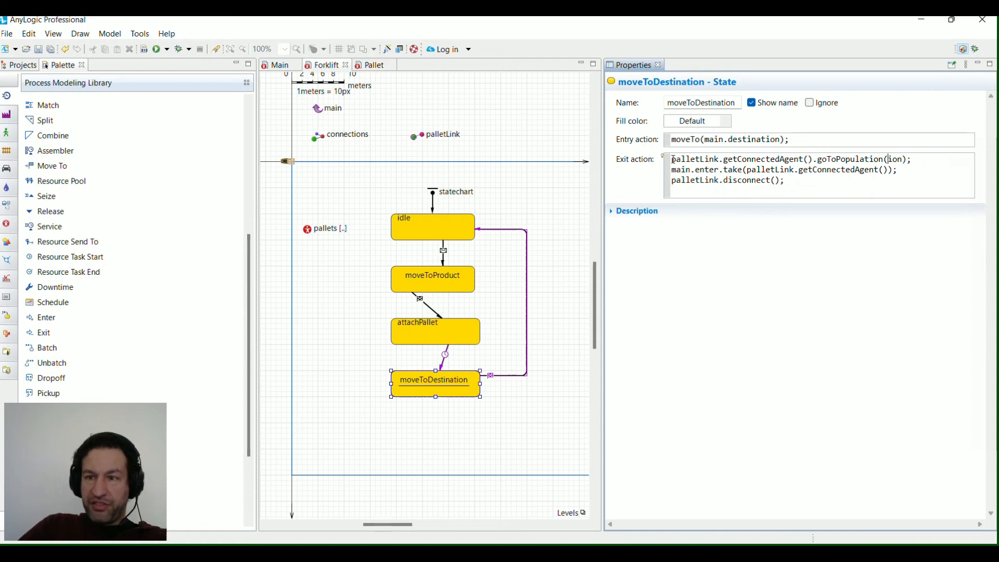
type("main.")
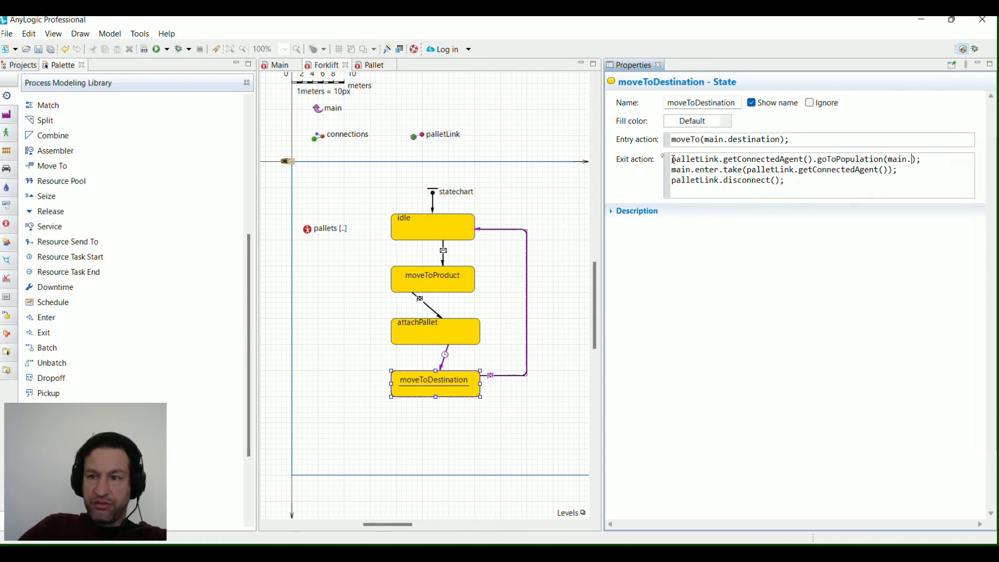
type("pallets")
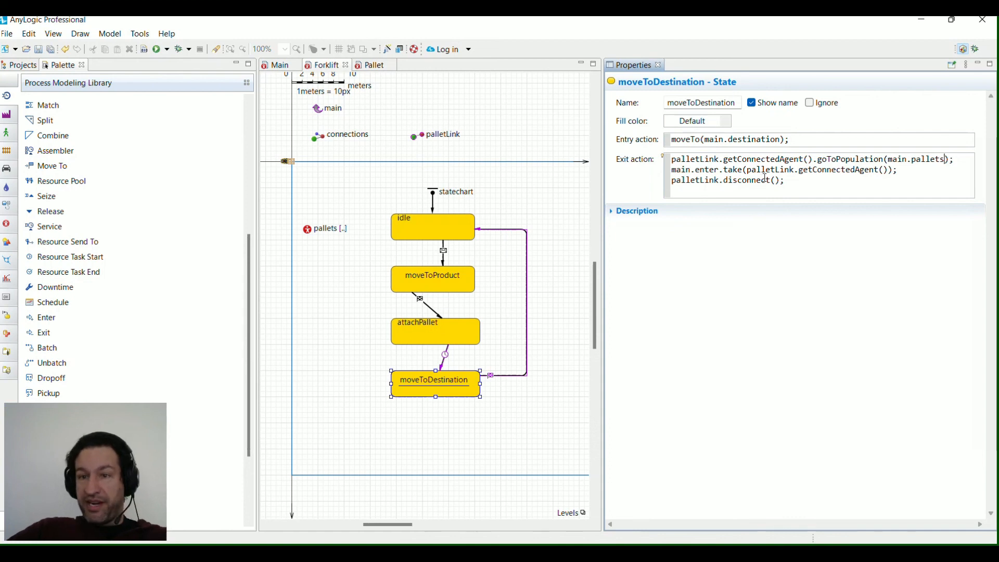
triple_click(727, 180)
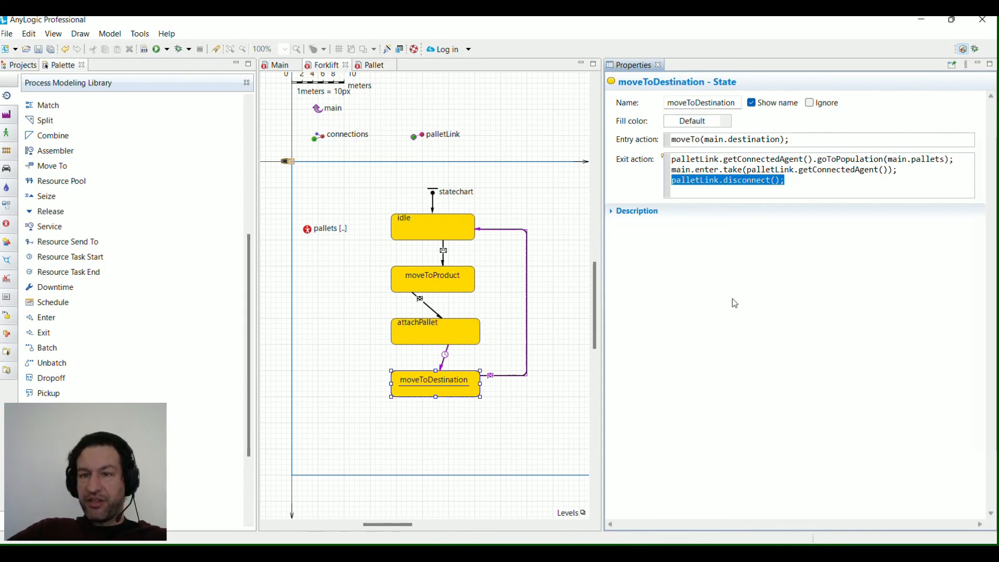
mouse_move(454, 387)
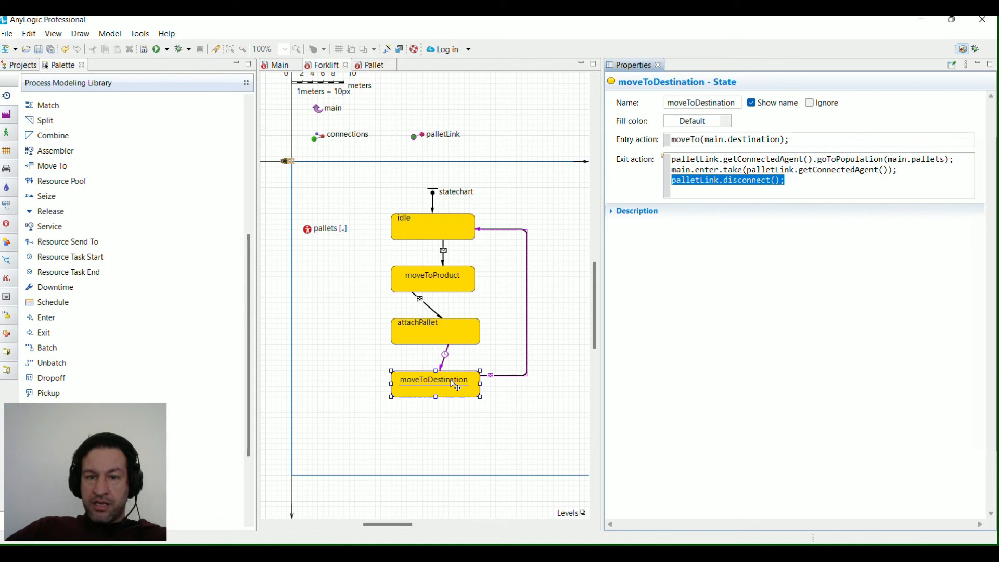
Review idle's entry code and the idle-to-moveToProduct transition's pallet pickup actions.
left_click(432, 227)
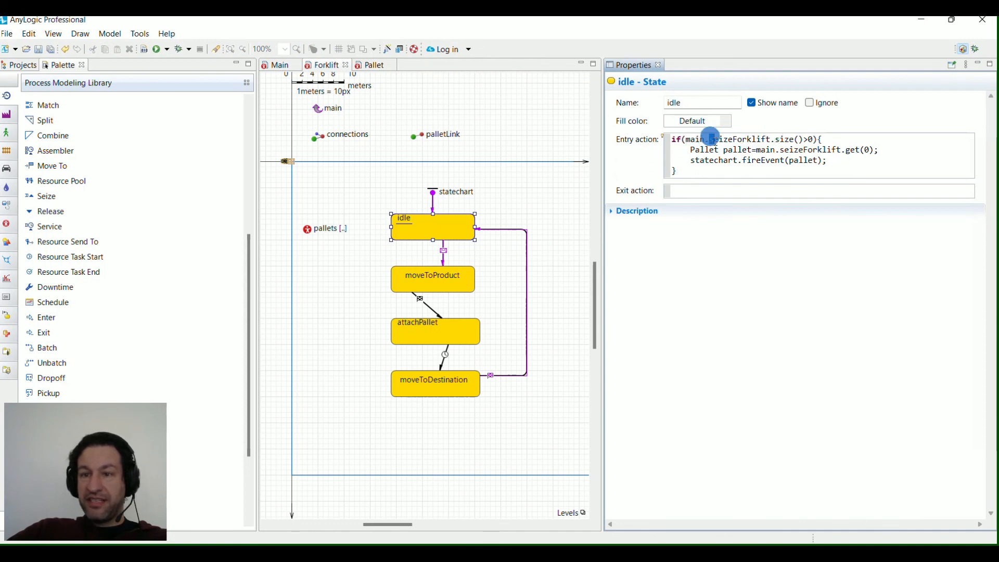
double_click(739, 139)
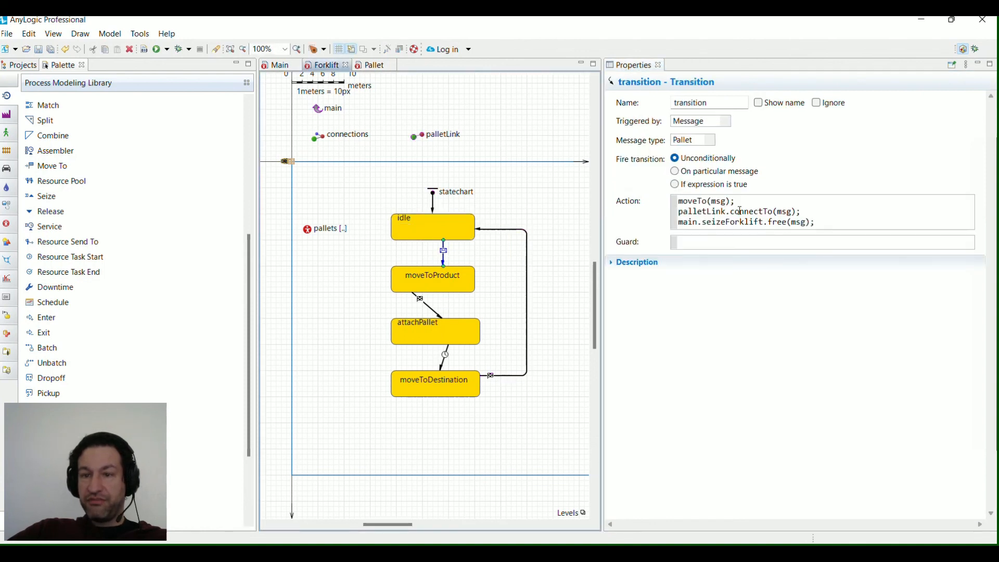
triple_click(742, 211)
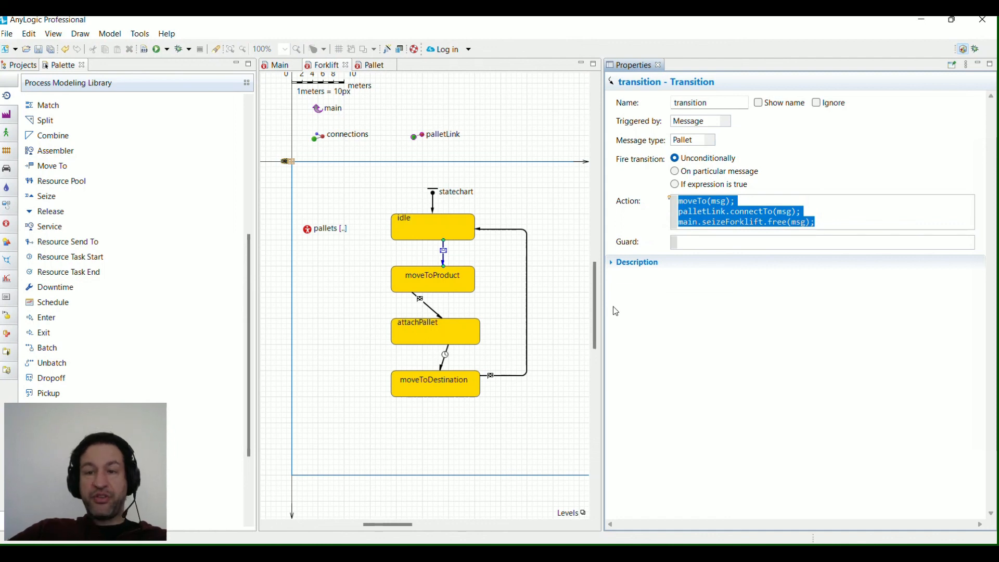
mouse_move(520, 243)
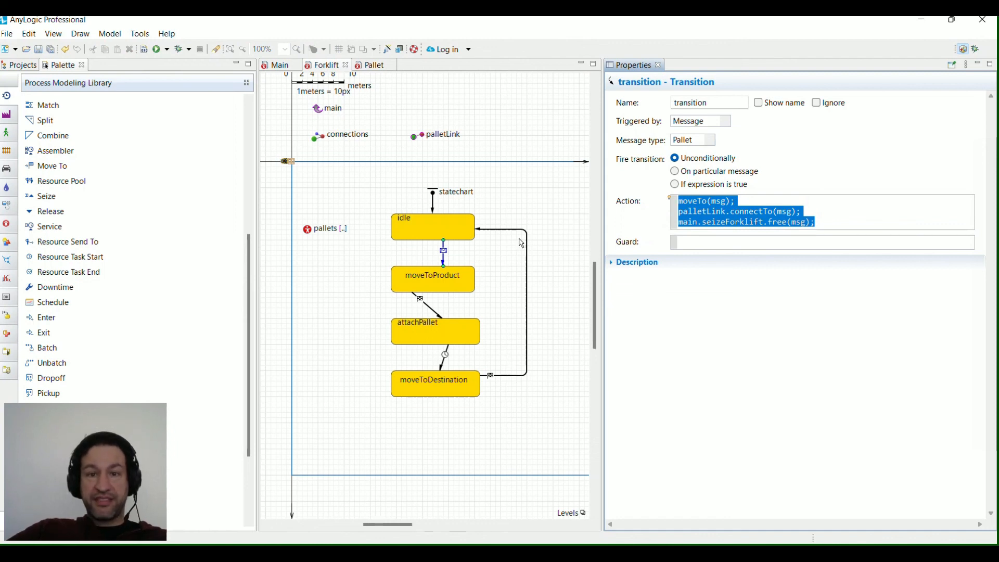